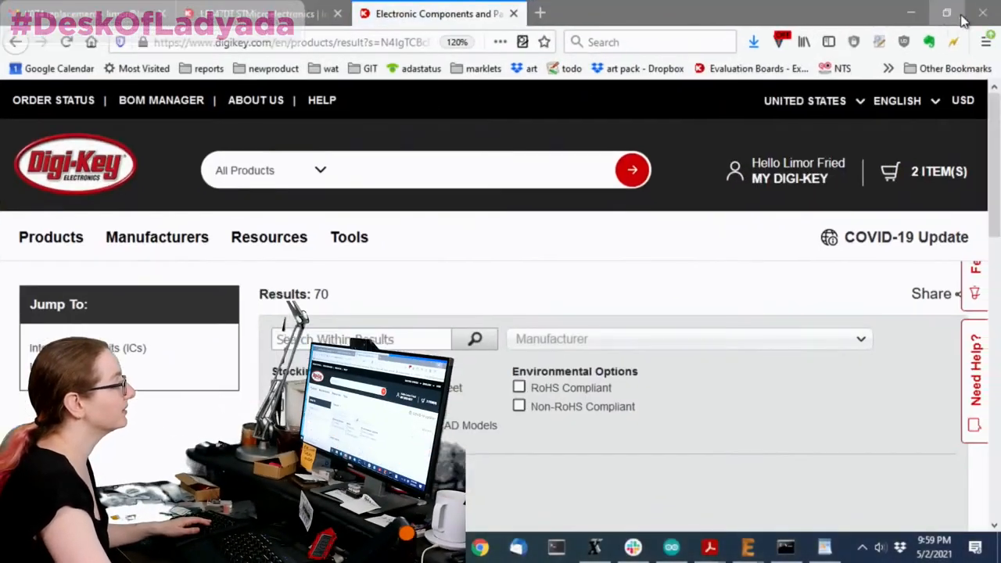
Scroll the TL074 results table down and across to the Voltage - Supply and Package columns.
{"action": "scroll", "scroll_direction": "down", "scroll_amount": 3}
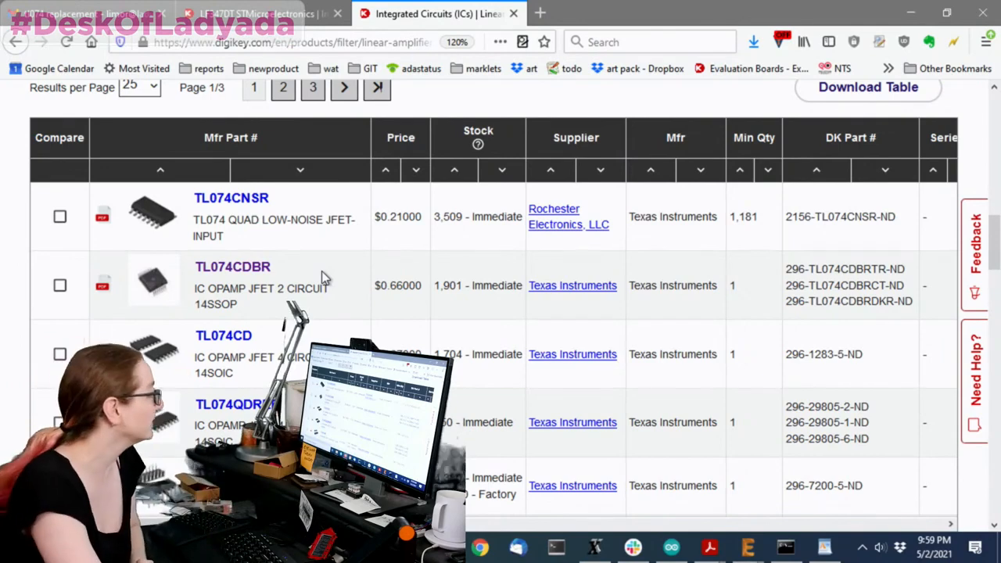
{"action": "mouse_move", "coordinate": [425, 294]}
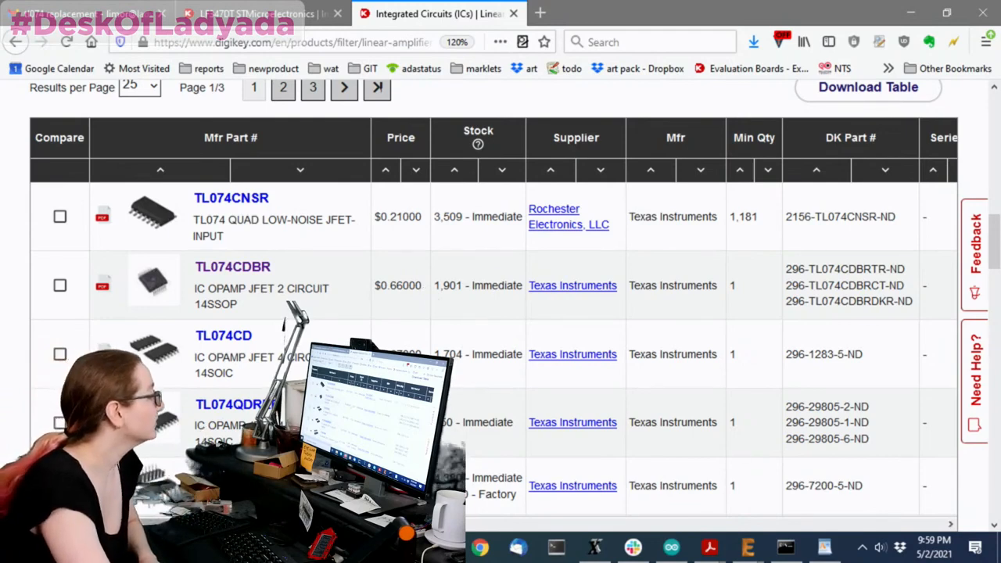
{"action": "scroll", "scroll_direction": "right", "scroll_amount": 3}
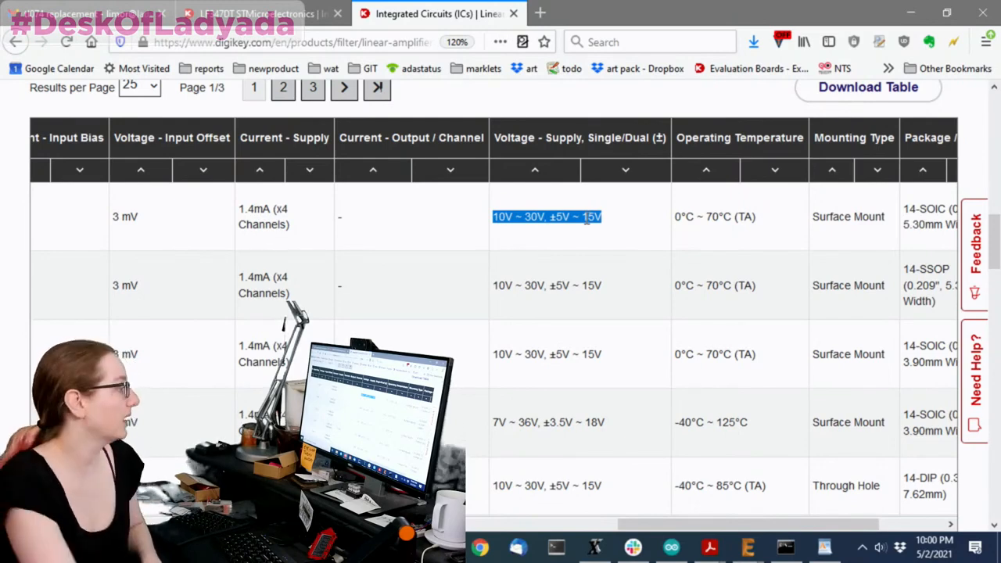
{"action": "scroll", "scroll_direction": "down", "scroll_amount": 3}
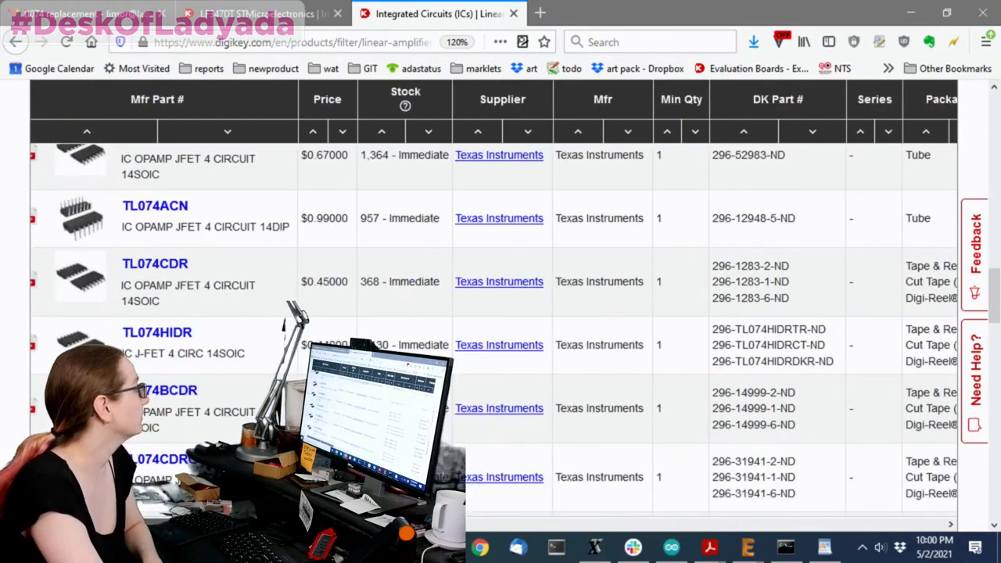
{"action": "scroll", "scroll_direction": "right", "scroll_amount": 3}
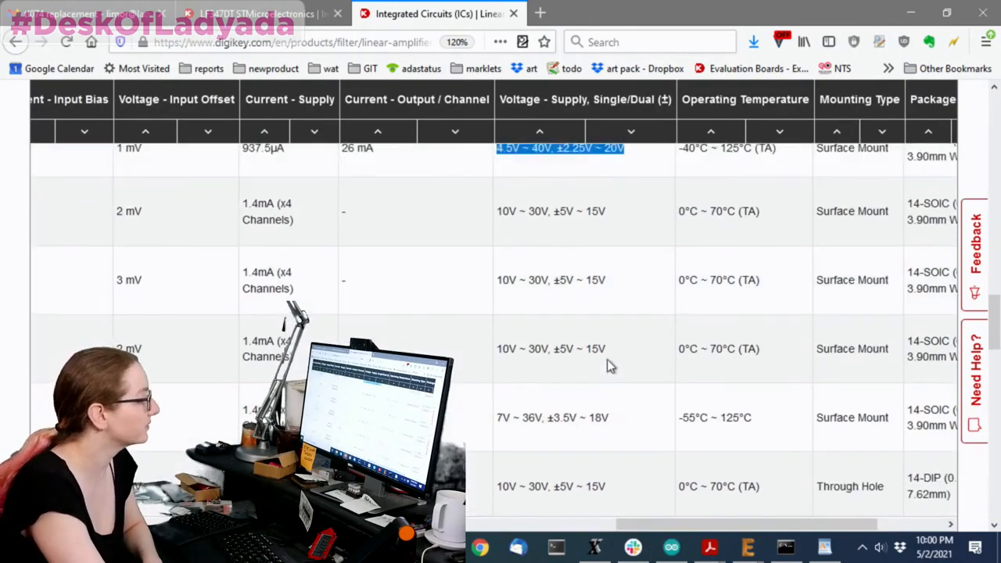
{"action": "scroll", "scroll_direction": "down", "scroll_amount": 3}
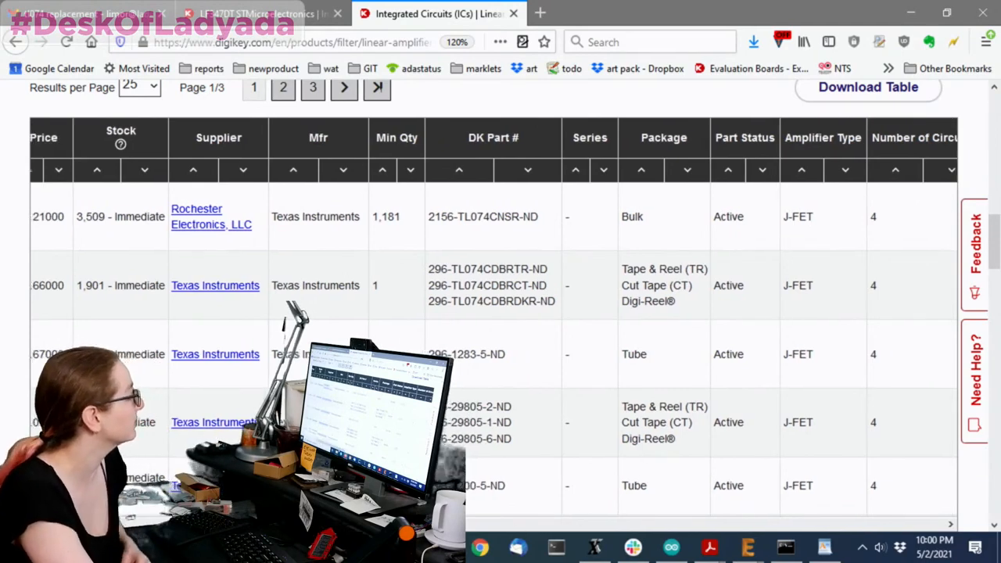
{"action": "scroll", "scroll_direction": "right", "scroll_amount": 3}
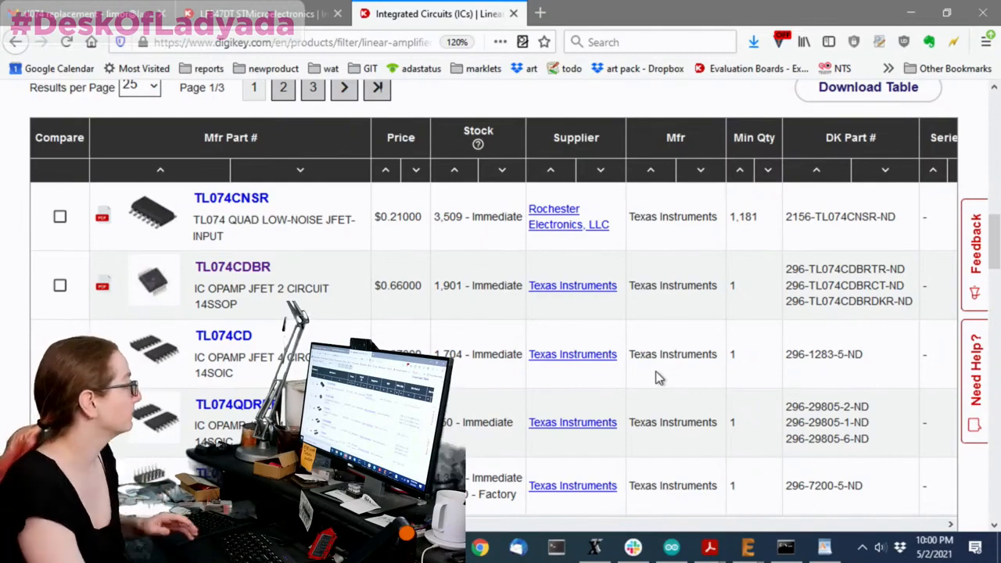
{"action": "scroll", "scroll_direction": "up", "scroll_amount": 3}
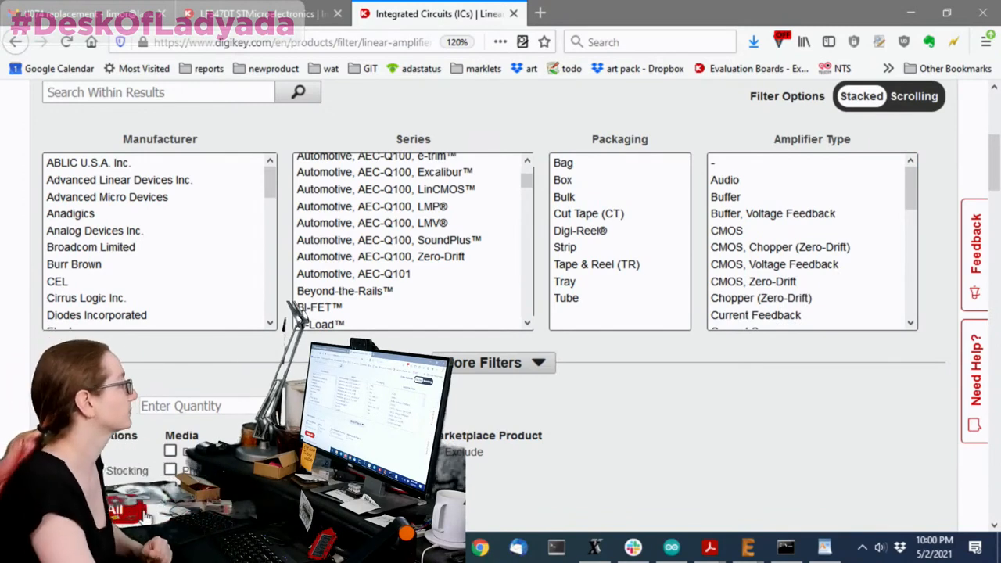
Select 4 in the Number of Circuits filter to keep only quad op amps.
{"action": "scroll", "scroll_direction": "down", "scroll_amount": 3}
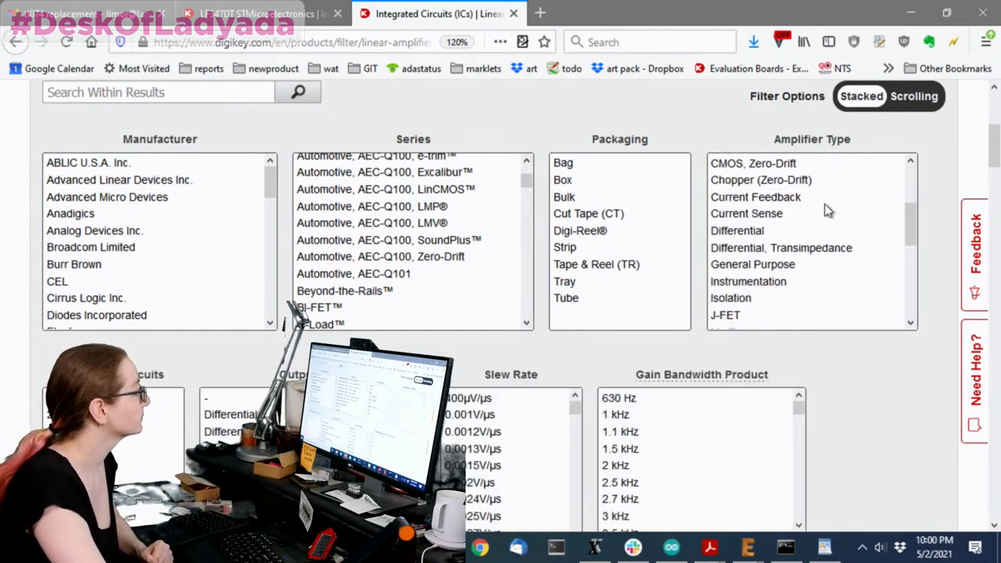
{"action": "scroll", "scroll_direction": "down", "scroll_amount": 3}
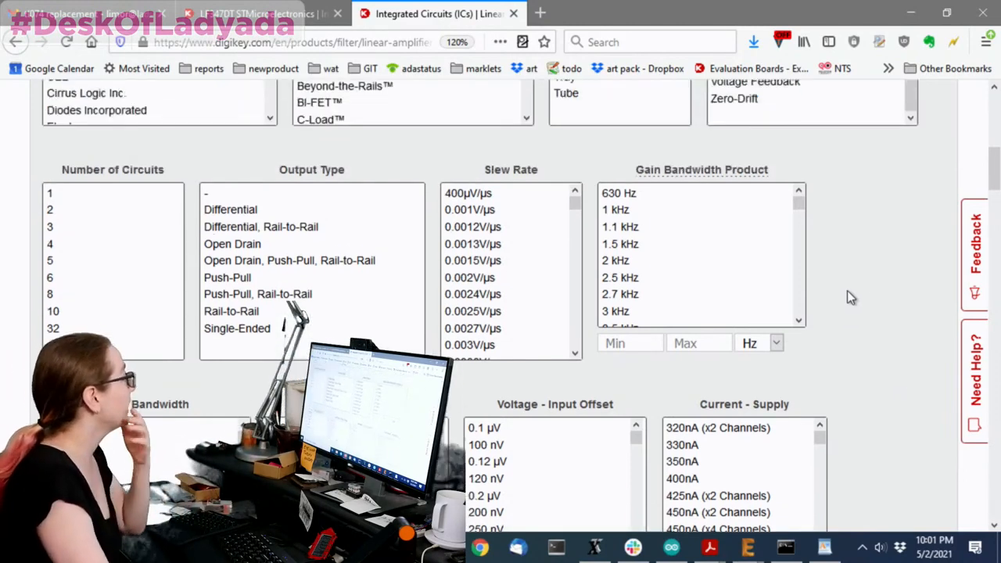
{"action": "left_click", "coordinate": [50, 250]}
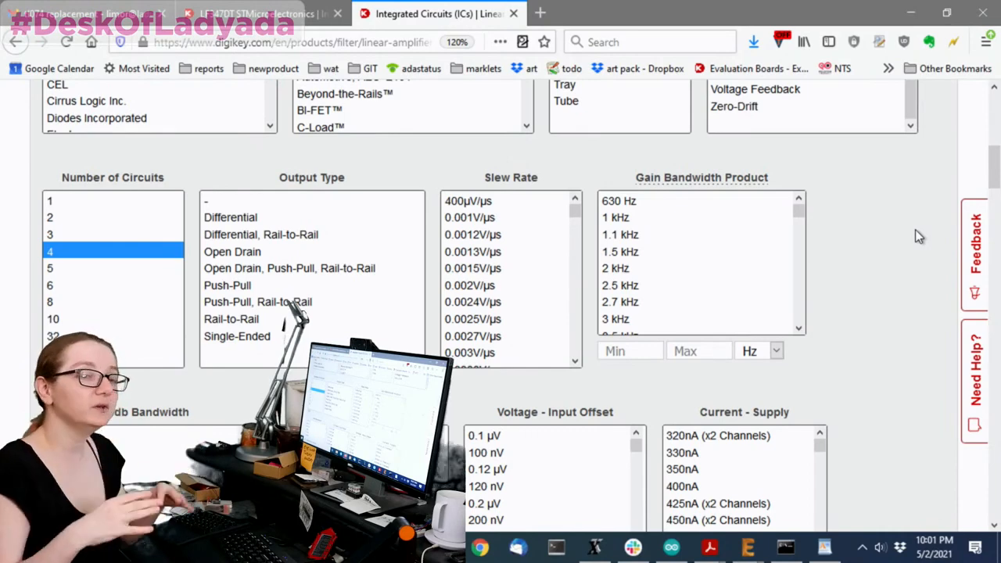
{"action": "scroll", "scroll_direction": "down", "scroll_amount": 3}
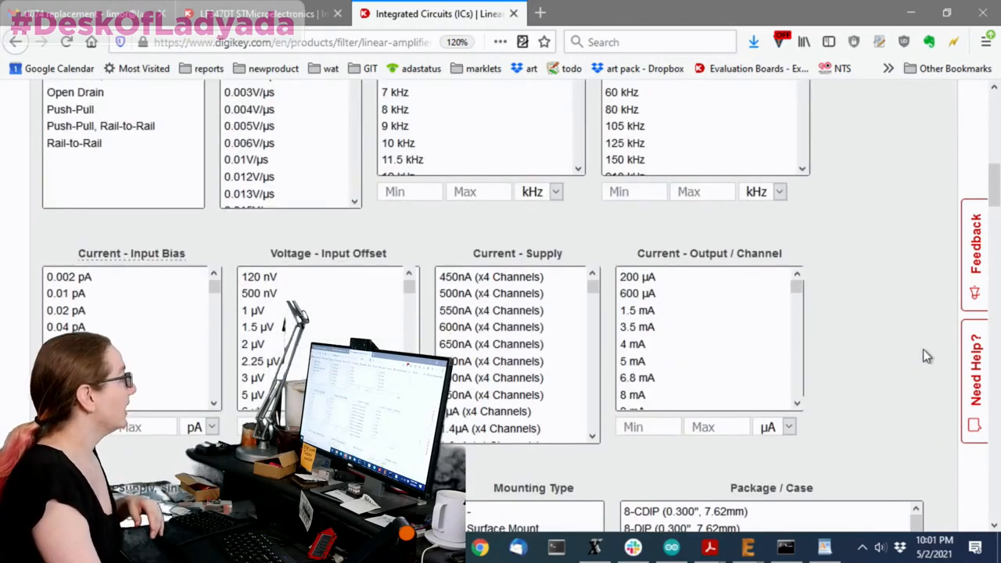
{"action": "mouse_move", "coordinate": [898, 209]}
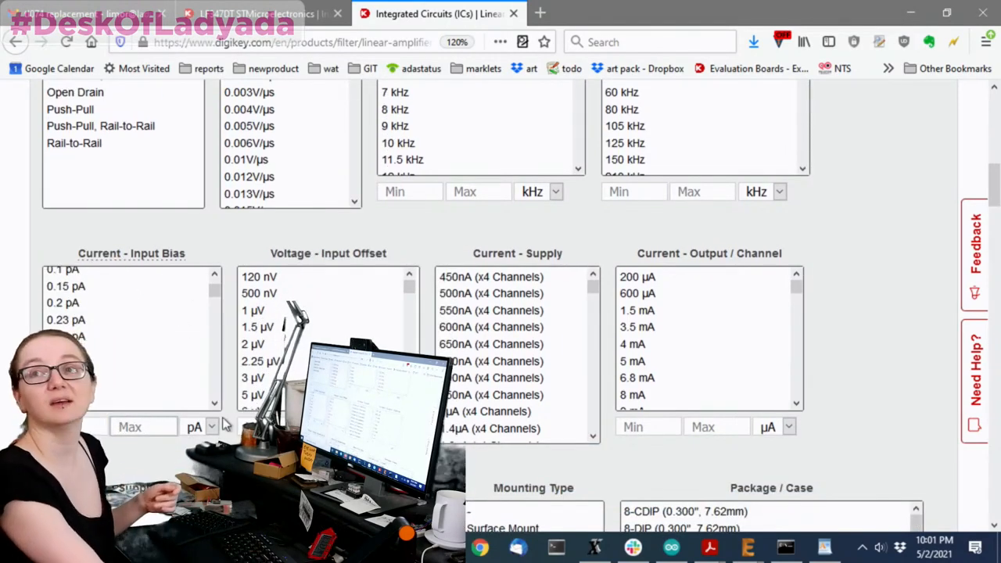
Set the Current - Input Bias filter range to 0 to 80 pA.
{"action": "scroll", "scroll_direction": "down", "scroll_amount": 3}
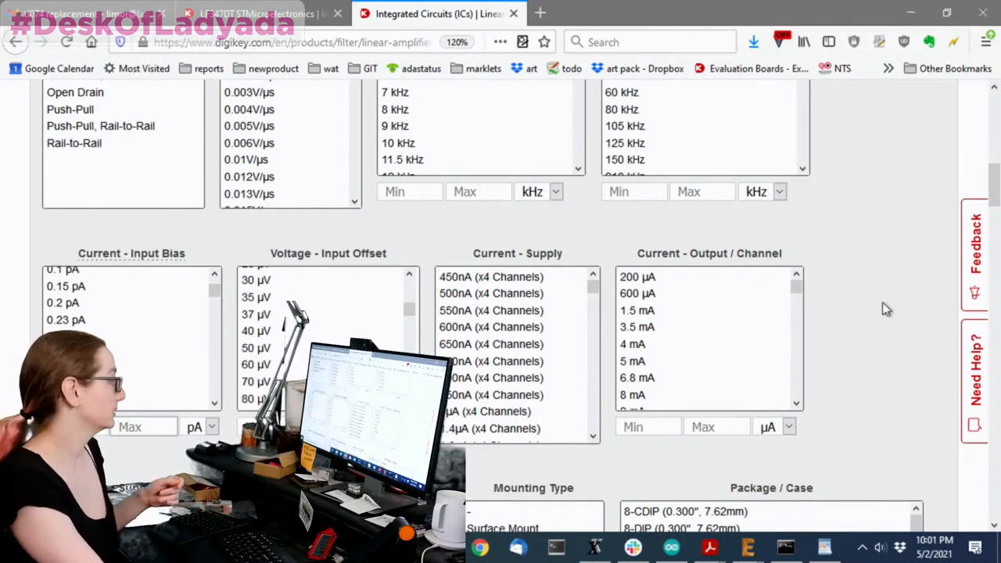
{"action": "scroll", "scroll_direction": "down", "scroll_amount": 3}
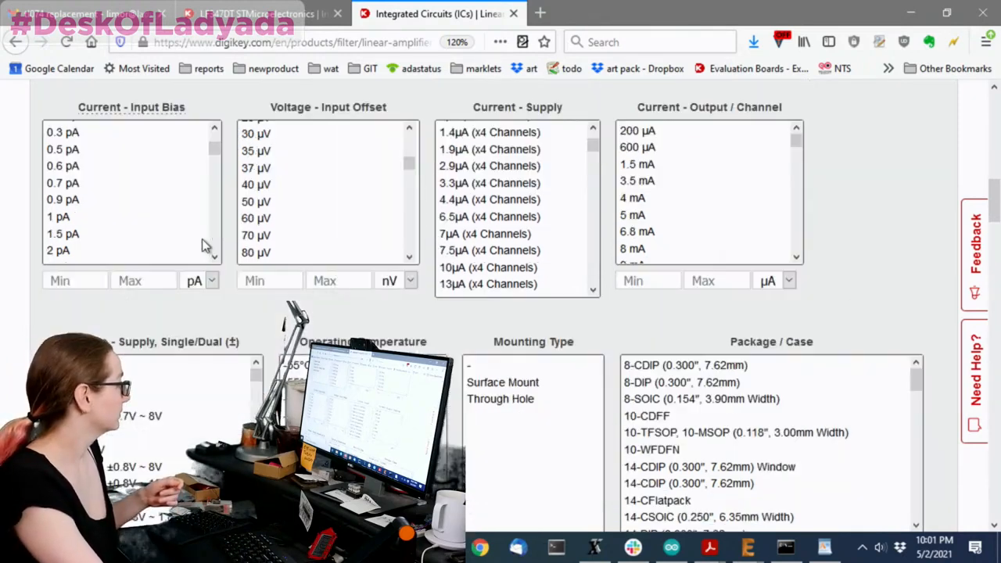
{"action": "scroll", "scroll_direction": "down", "scroll_amount": 3}
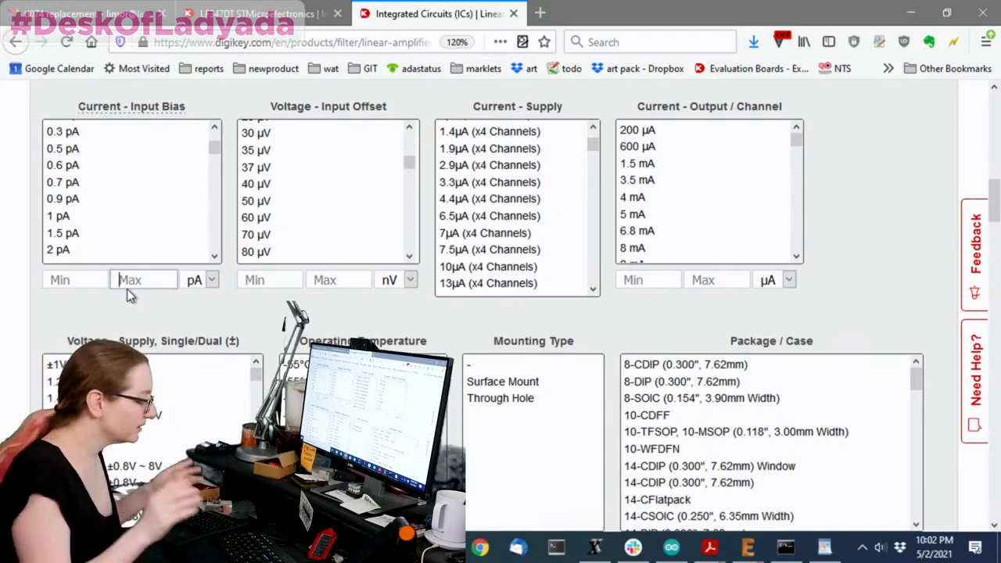
{"action": "type", "text": "80"}
{"action": "left_click", "coordinate": [77, 280]}
{"action": "type", "text": "0"}
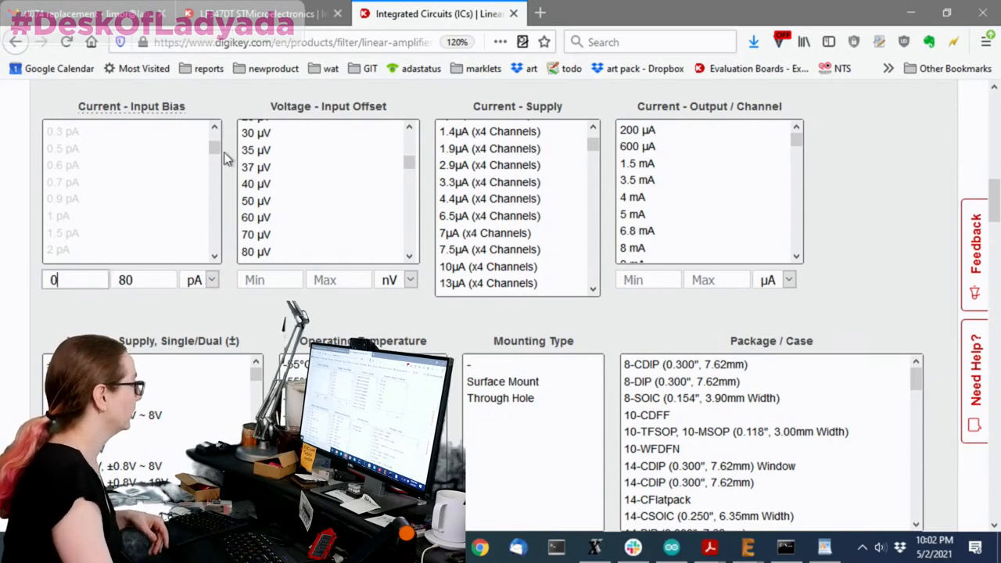
{"action": "scroll", "scroll_direction": "down", "scroll_amount": 3}
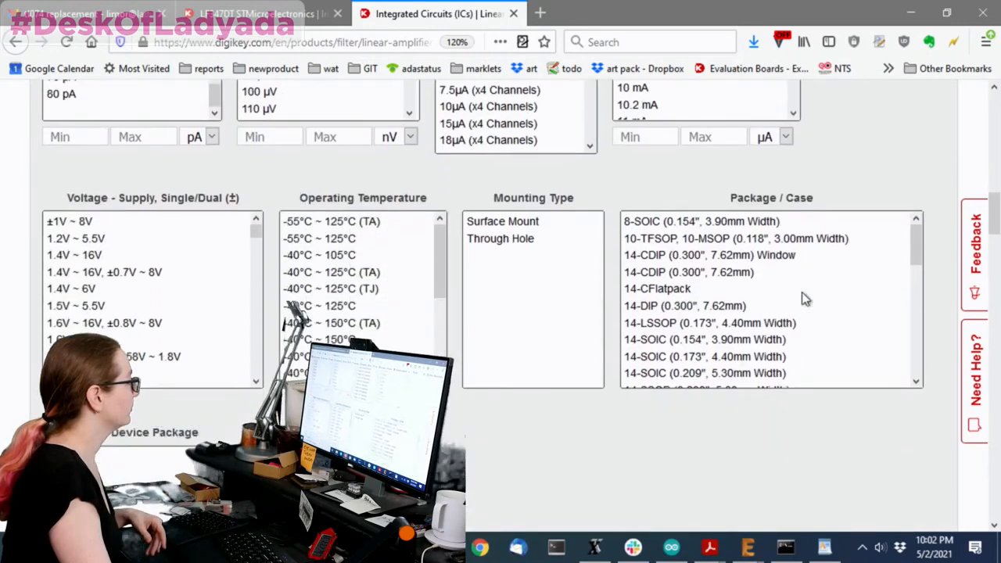
{"action": "scroll", "scroll_direction": "up", "scroll_amount": 3}
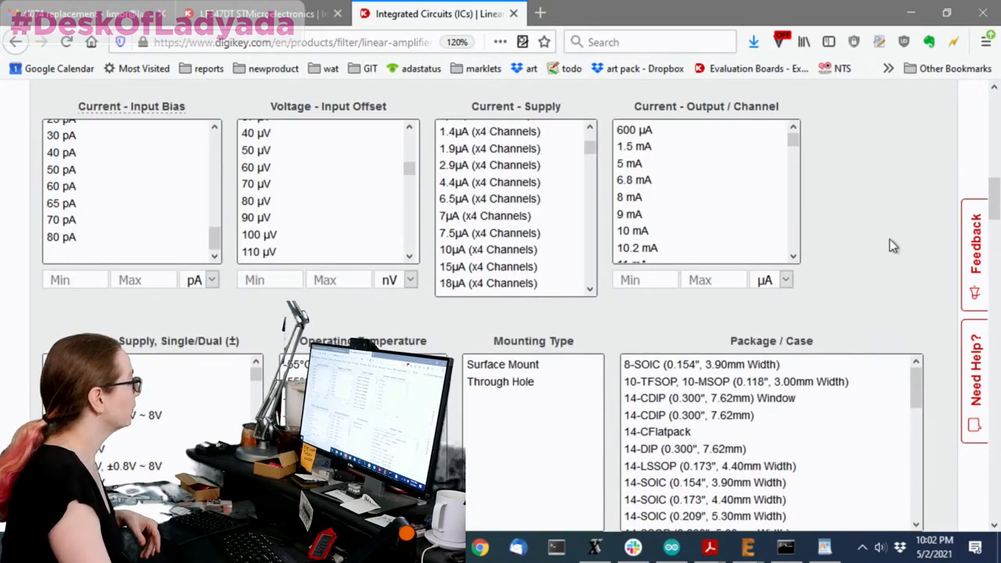
{"action": "scroll", "scroll_direction": "up", "scroll_amount": 3}
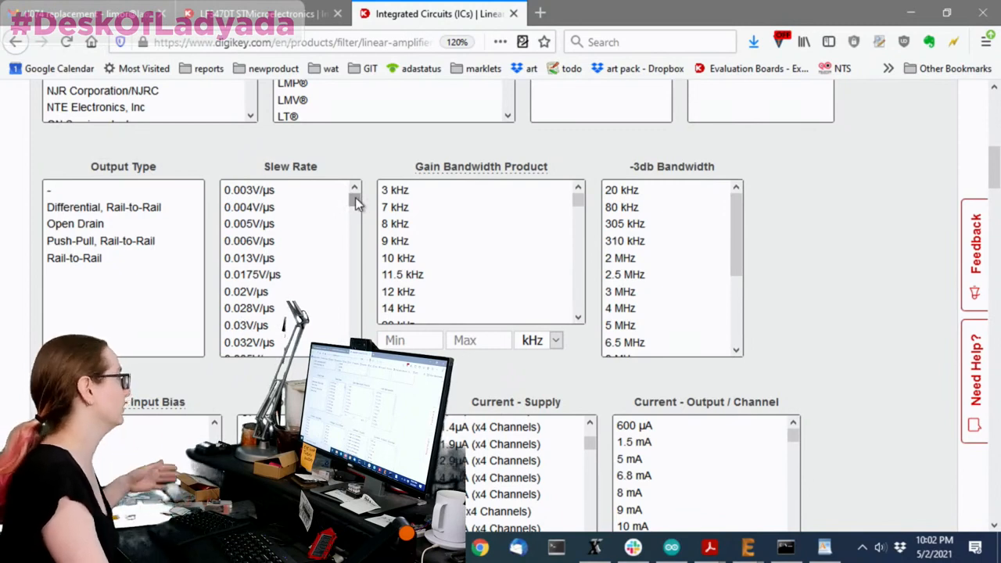
Scroll through the parametric filter lists, narrowing slew rate to roughly 6 V/µs and up.
{"action": "scroll", "scroll_direction": "down", "scroll_amount": 3}
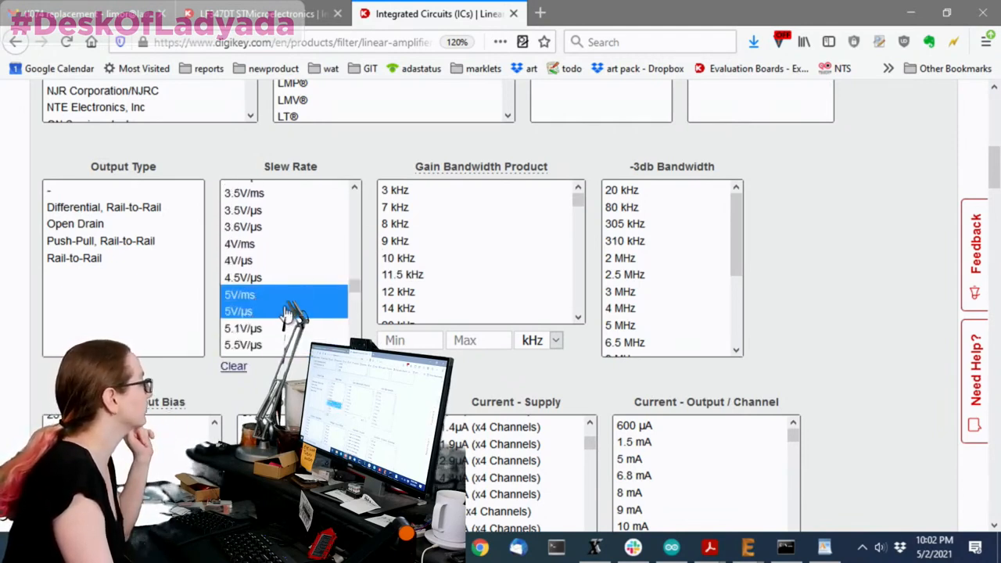
{"action": "scroll", "scroll_direction": "down", "scroll_amount": 3}
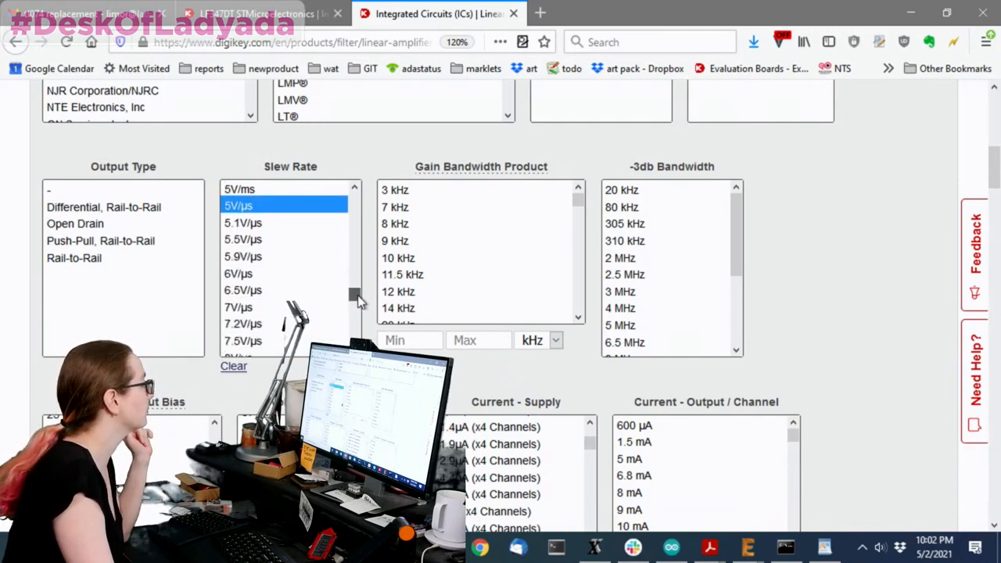
{"action": "scroll", "scroll_direction": "down", "scroll_amount": 3}
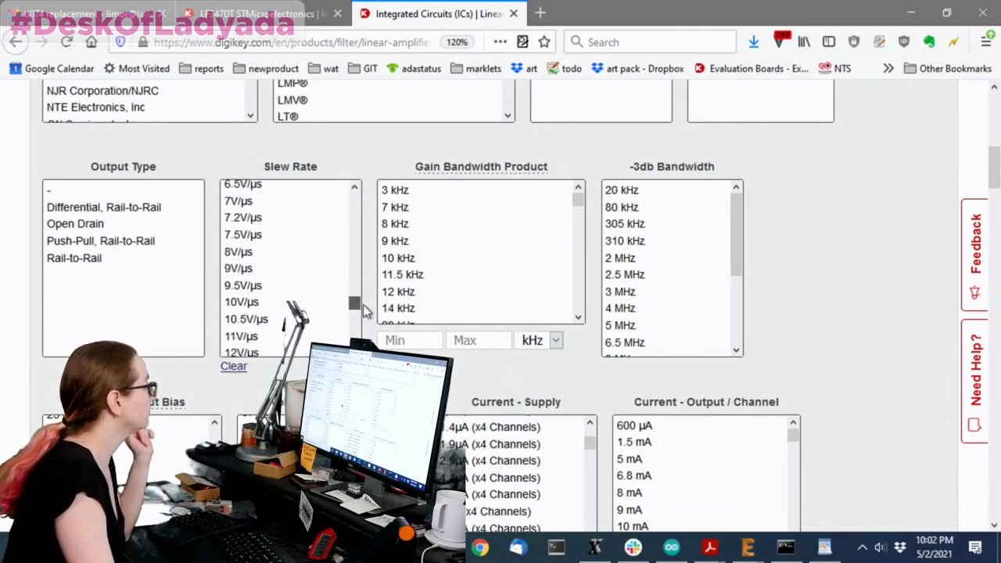
{"action": "scroll", "scroll_direction": "down", "scroll_amount": 3}
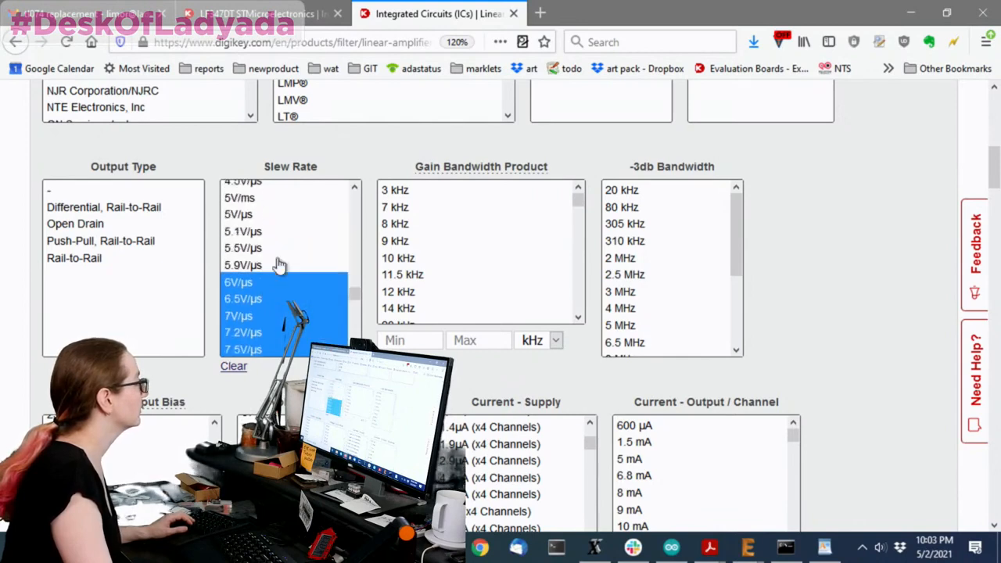
{"action": "scroll", "scroll_direction": "down", "scroll_amount": 3}
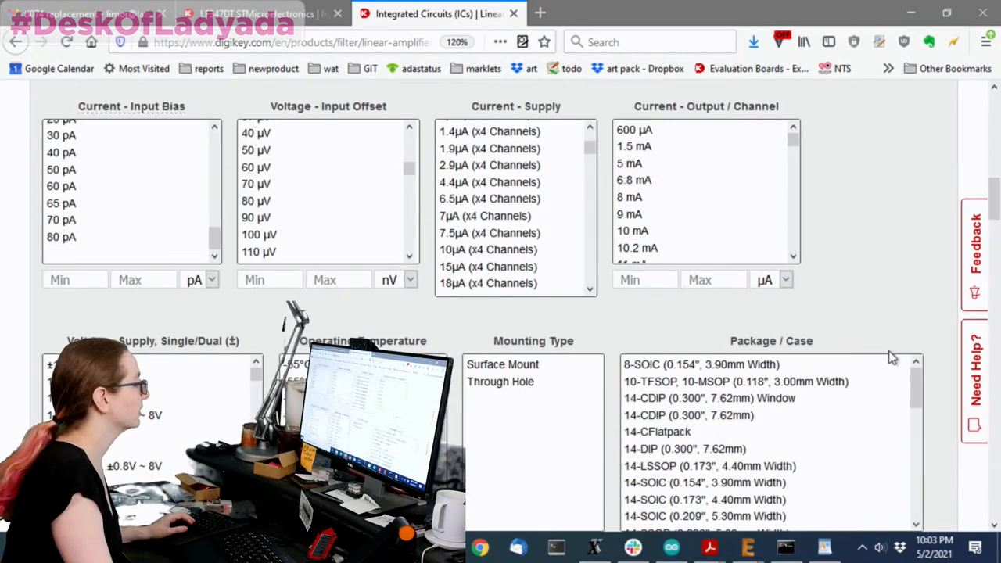
{"action": "scroll", "scroll_direction": "down", "scroll_amount": 3}
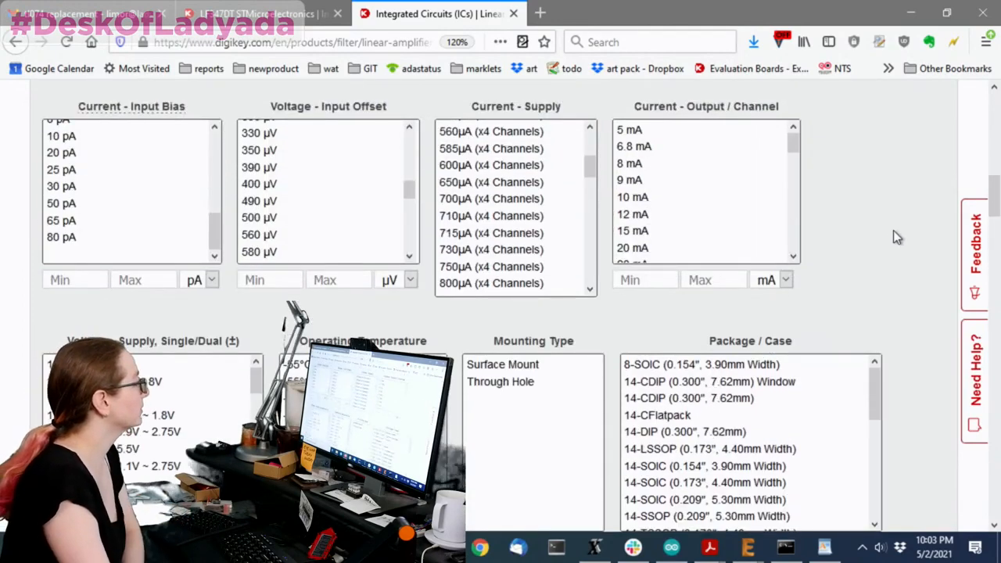
{"action": "scroll", "scroll_direction": "up", "scroll_amount": 3}
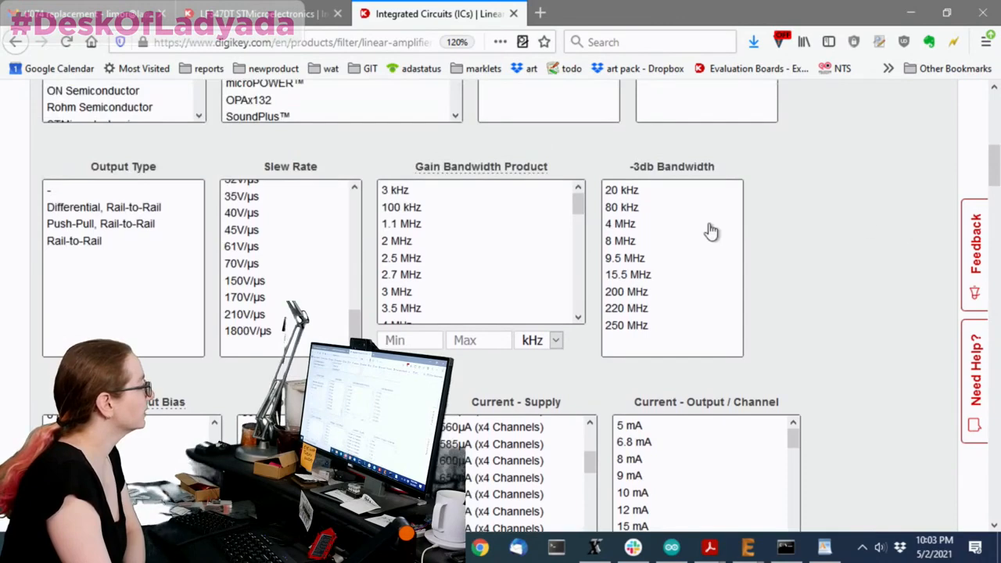
{"action": "mouse_move", "coordinate": [528, 219]}
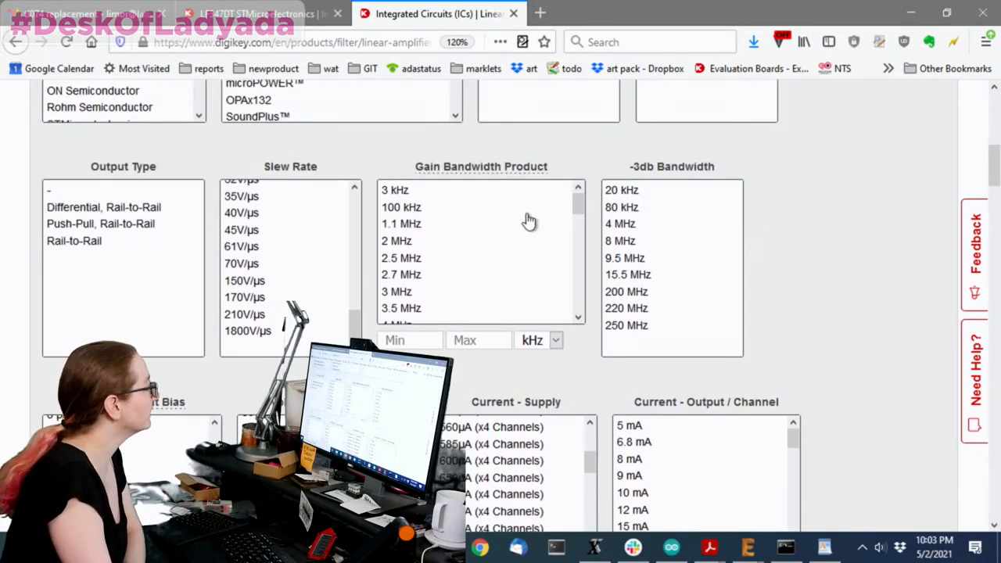
{"action": "scroll", "scroll_direction": "down", "scroll_amount": 3}
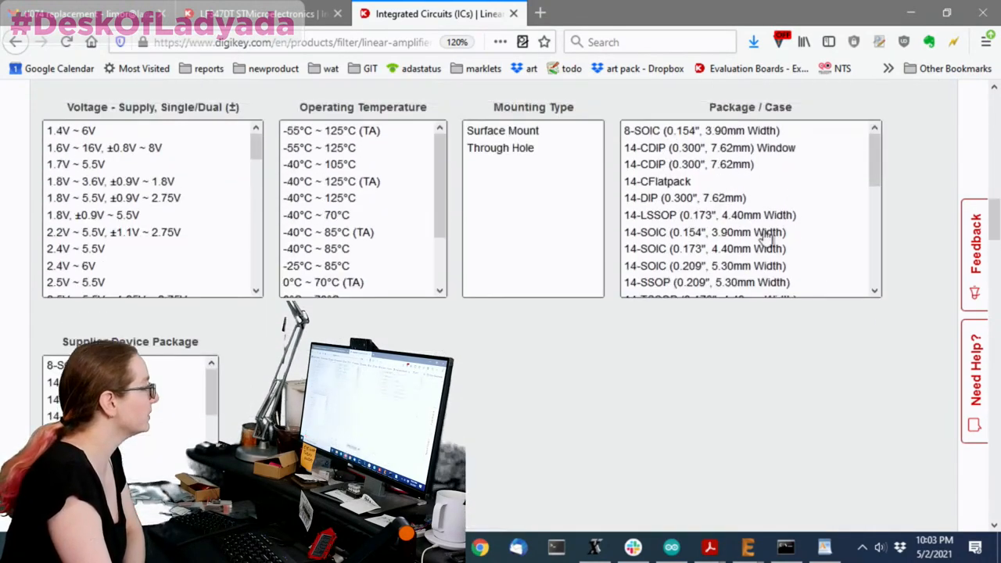
{"action": "scroll", "scroll_direction": "down", "scroll_amount": 3}
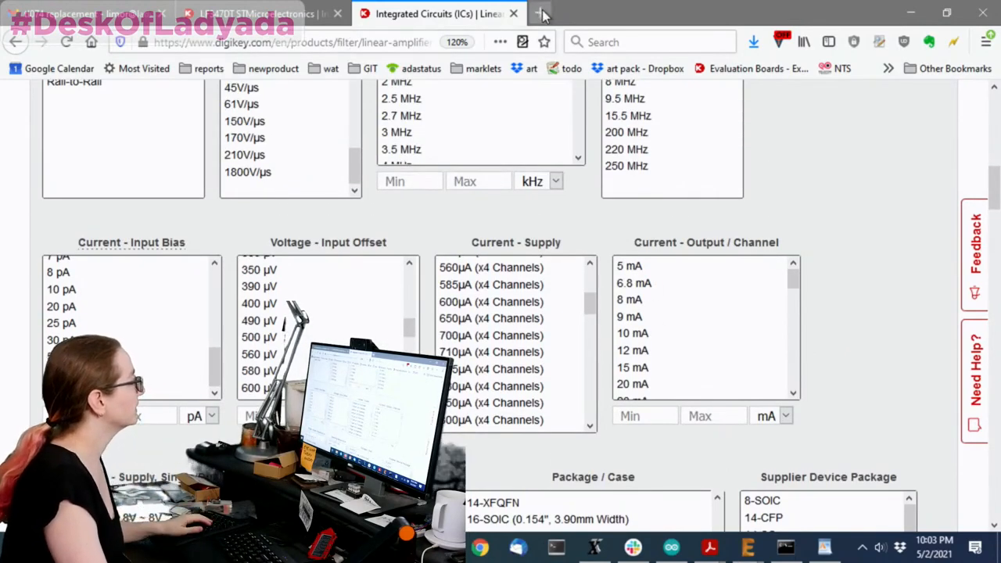
In a new tab, search Digi-Key for tl074 and scroll to the Integrated Circuits results.
{"action": "left_click", "coordinate": [543, 12]}
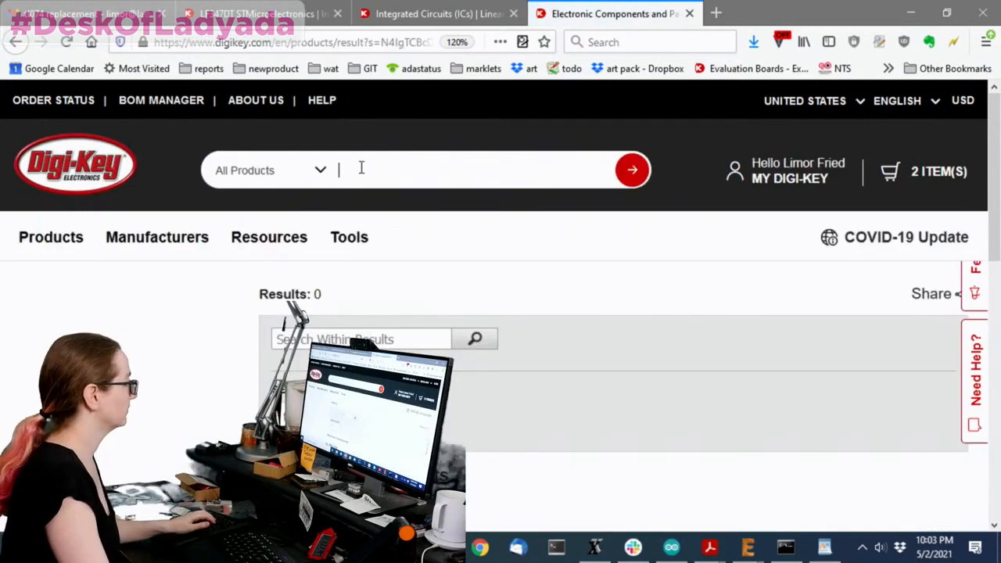
{"action": "type", "text": "tl0"}
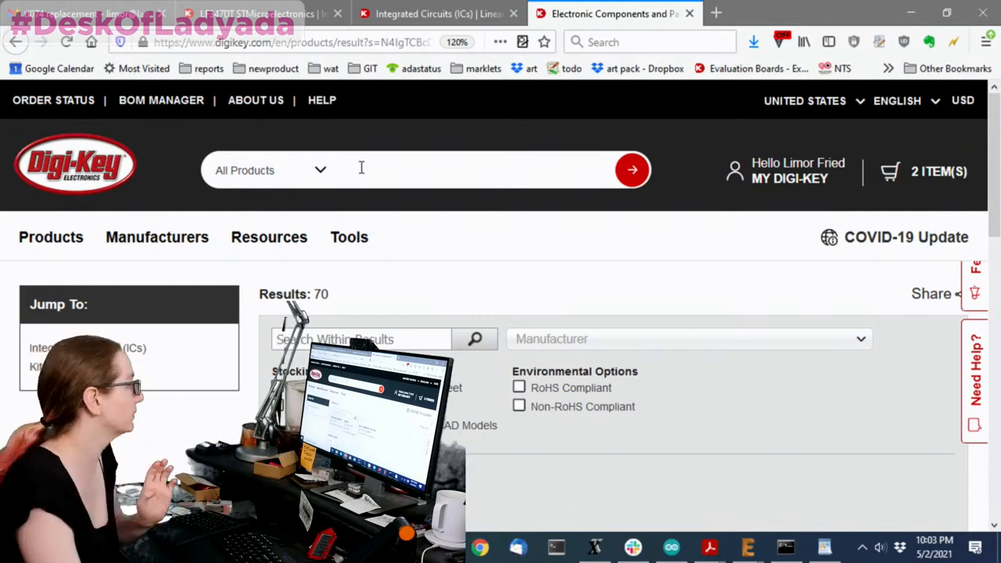
{"action": "scroll", "scroll_direction": "down", "scroll_amount": 3}
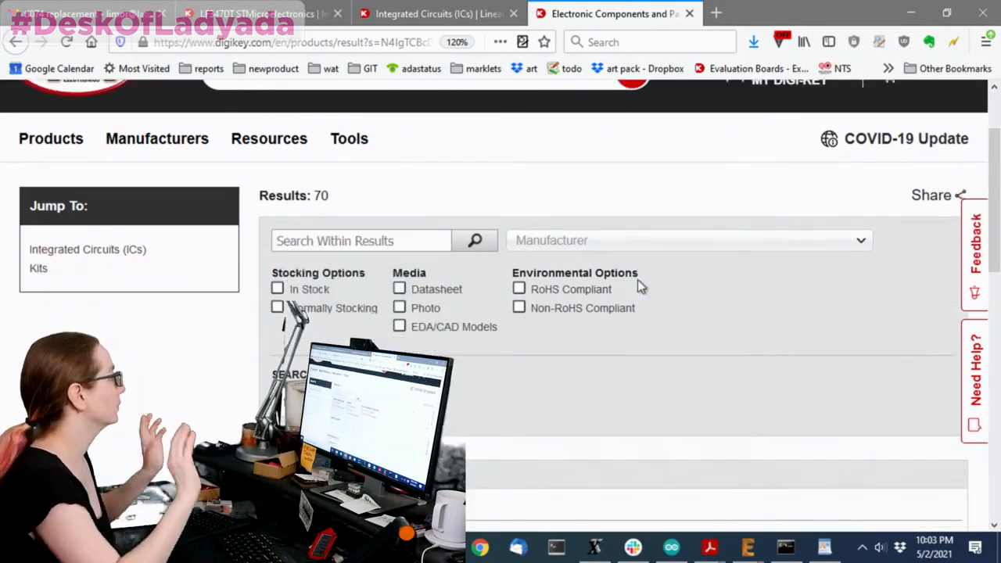
{"action": "scroll", "scroll_direction": "down", "scroll_amount": 3}
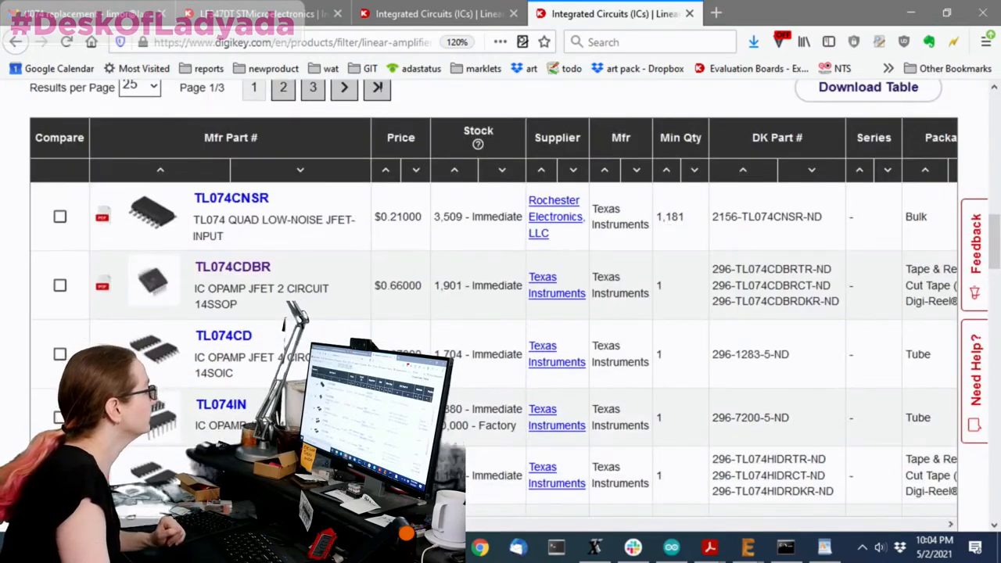
Filter Voltage - Input Offset to values up to 5 mV, leaving 16 pages of parts.
{"action": "scroll", "scroll_direction": "right", "scroll_amount": 3}
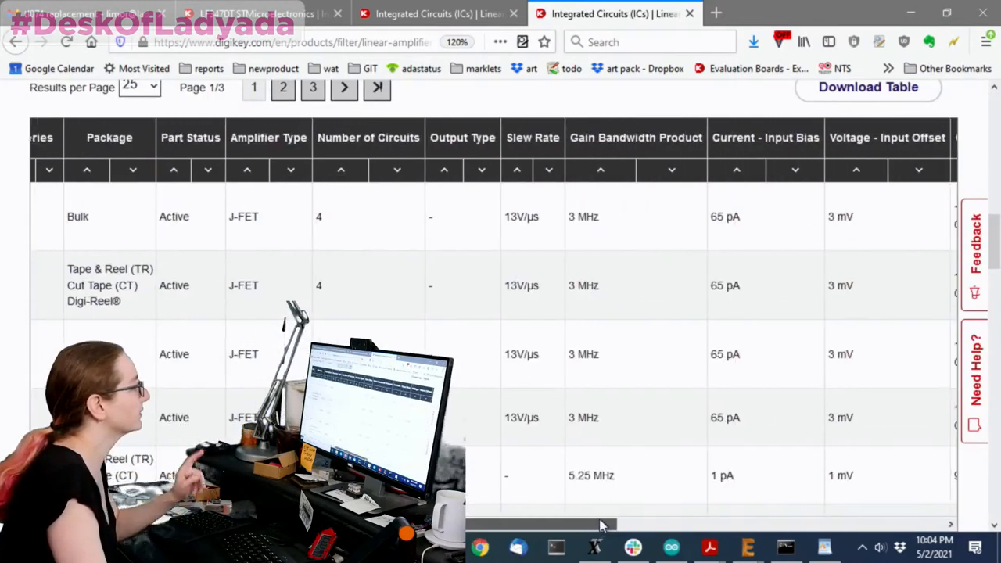
{"action": "scroll", "scroll_direction": "right", "scroll_amount": 3}
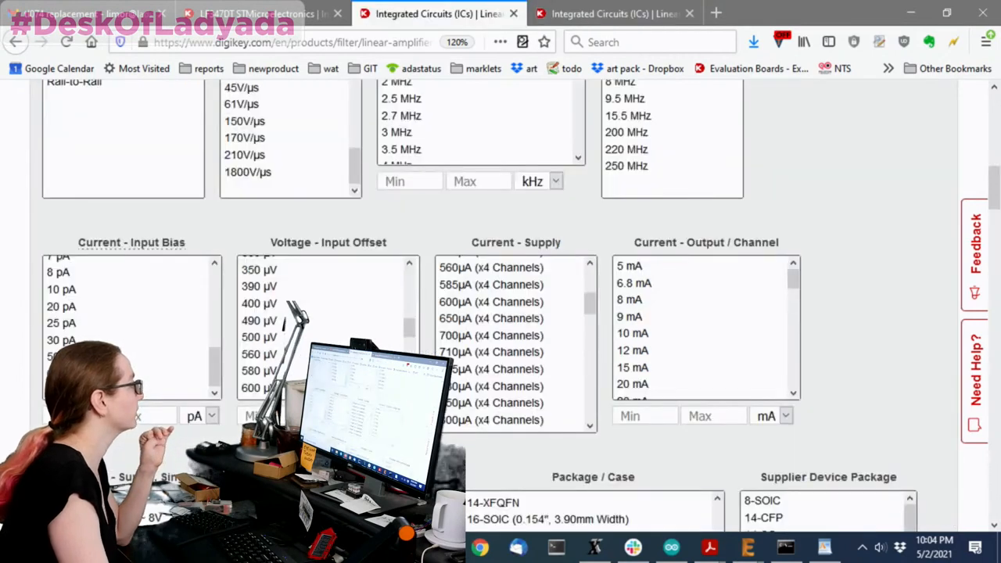
{"action": "scroll", "scroll_direction": "down", "scroll_amount": 3}
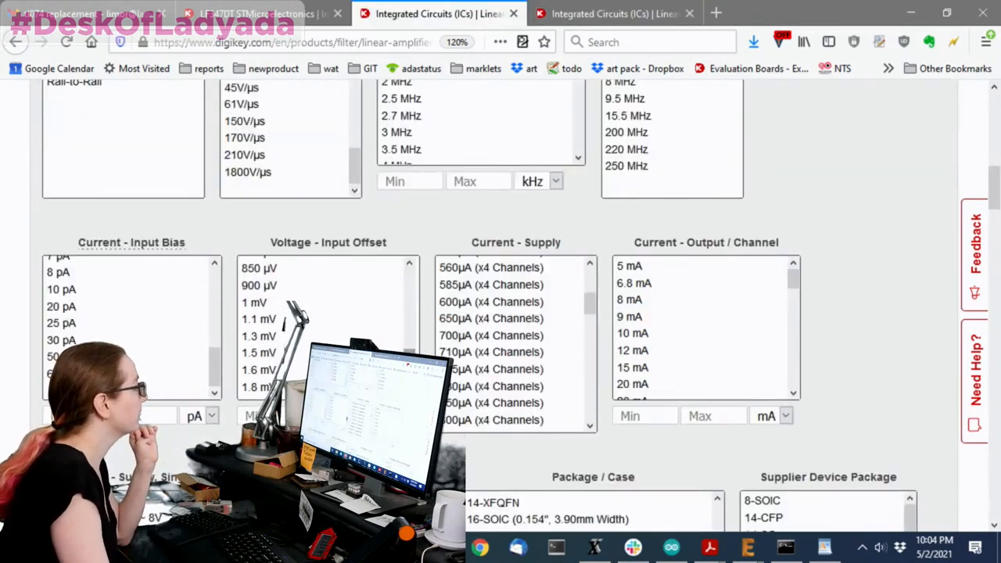
{"action": "scroll", "scroll_direction": "down", "scroll_amount": 3}
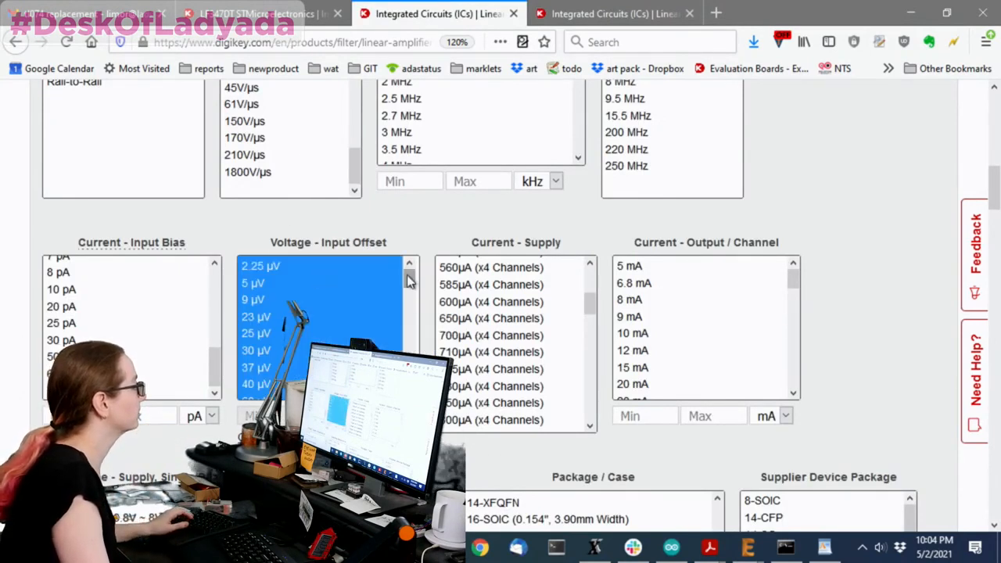
{"action": "scroll", "scroll_direction": "down", "scroll_amount": 3}
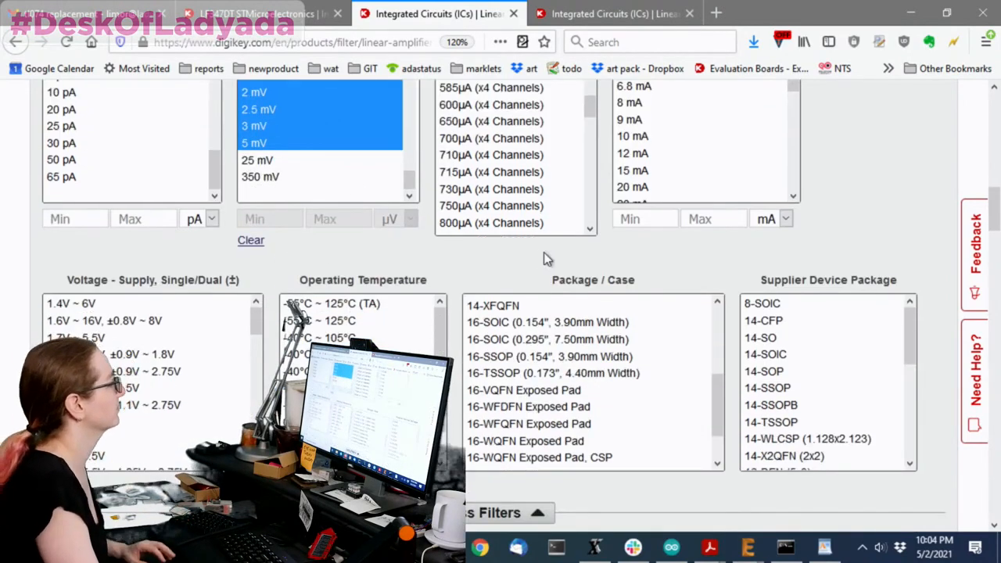
{"action": "scroll", "scroll_direction": "down", "scroll_amount": 3}
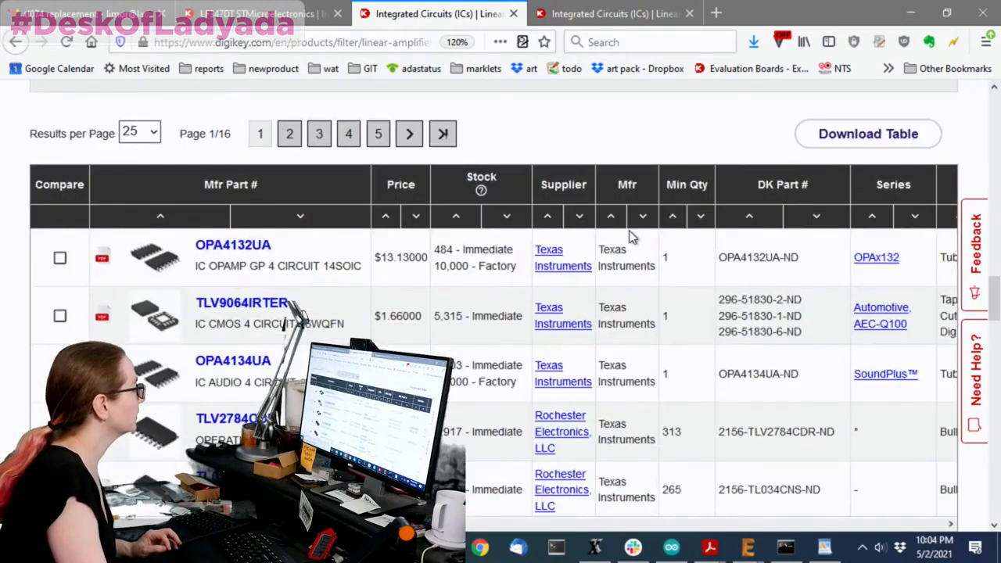
Set View Prices At to quantity 1000 and apply it to the results.
{"action": "scroll", "scroll_direction": "down", "scroll_amount": 3}
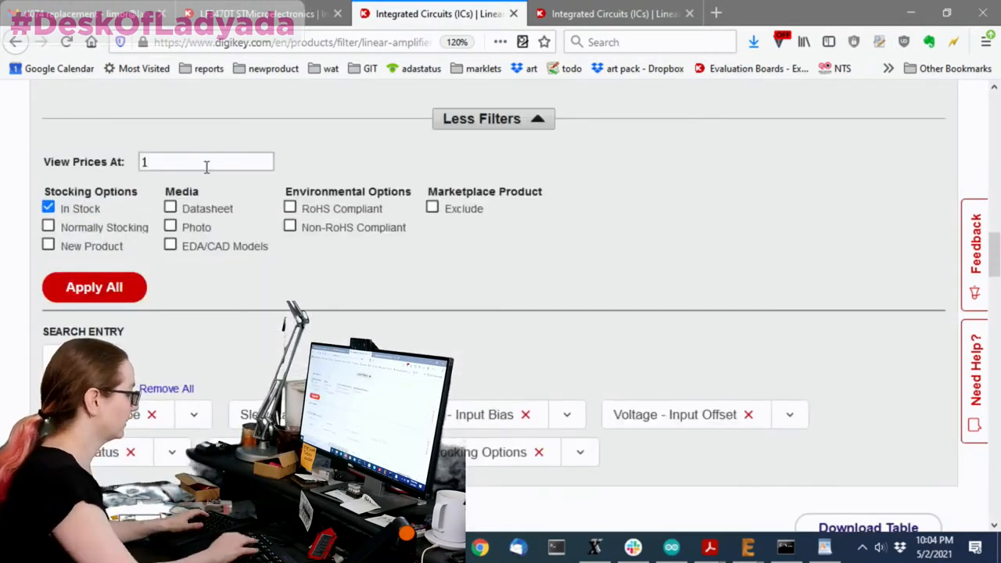
{"action": "type", "text": "000"}
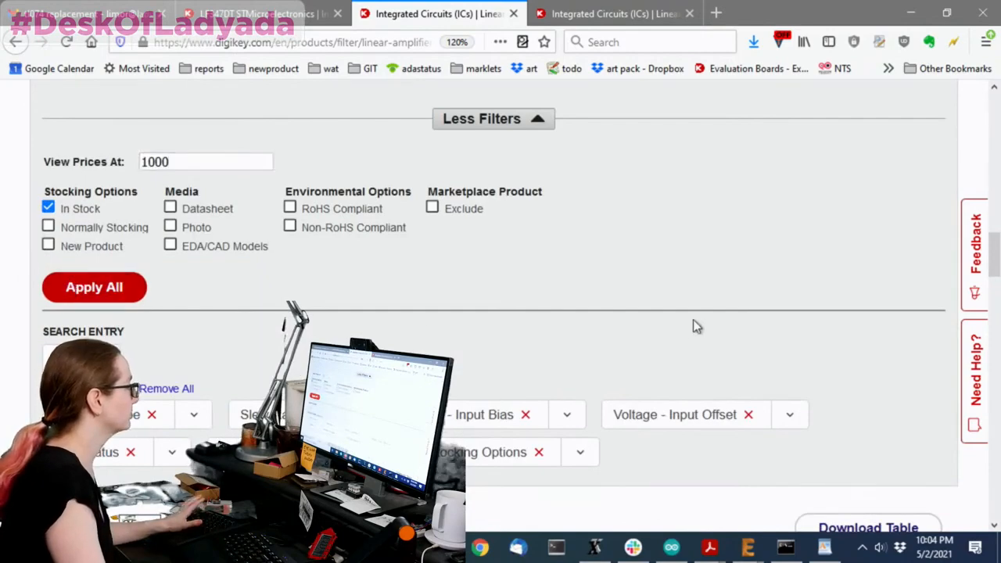
{"action": "scroll", "scroll_direction": "down", "scroll_amount": 3}
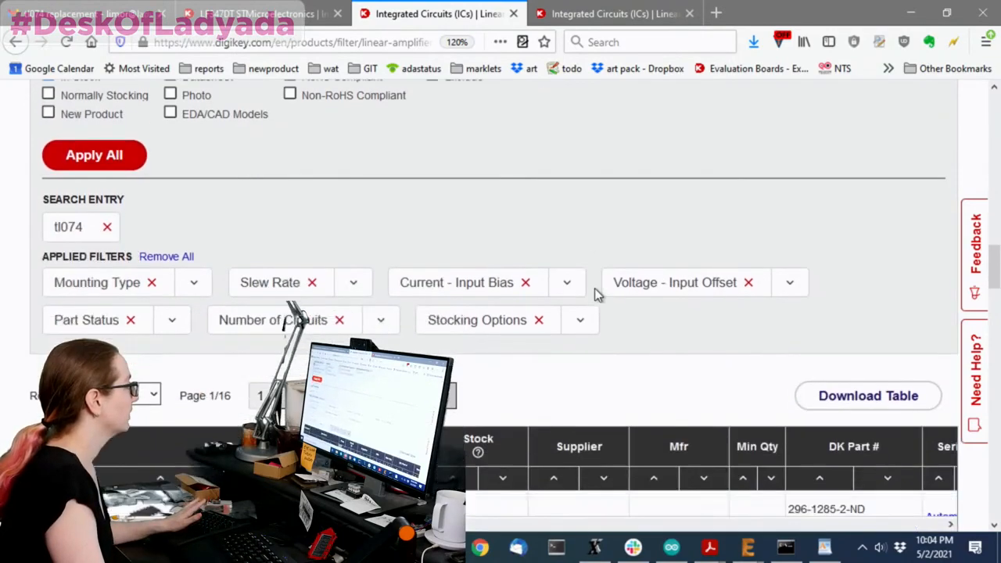
{"action": "scroll", "scroll_direction": "down", "scroll_amount": 3}
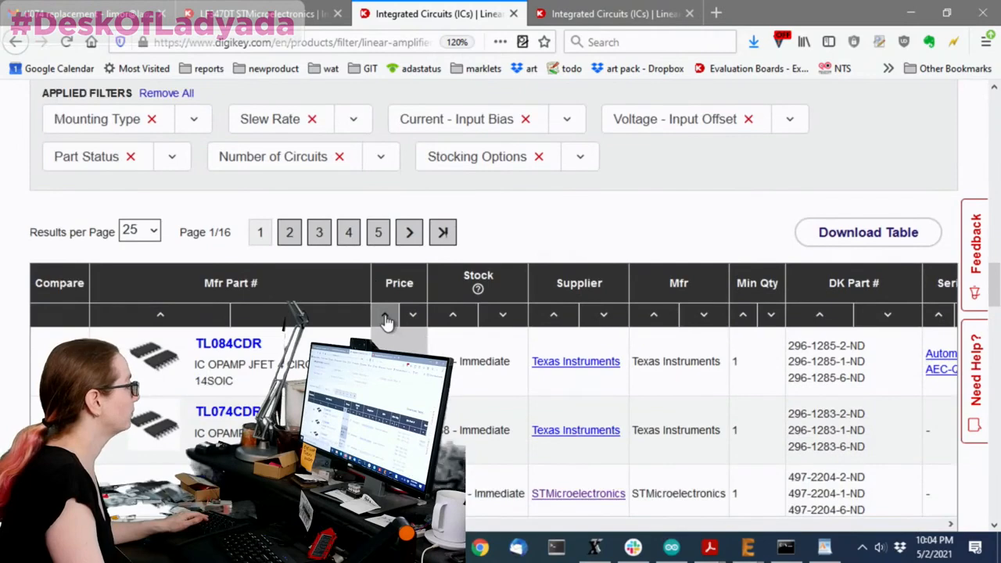
{"action": "scroll", "scroll_direction": "down", "scroll_amount": 3}
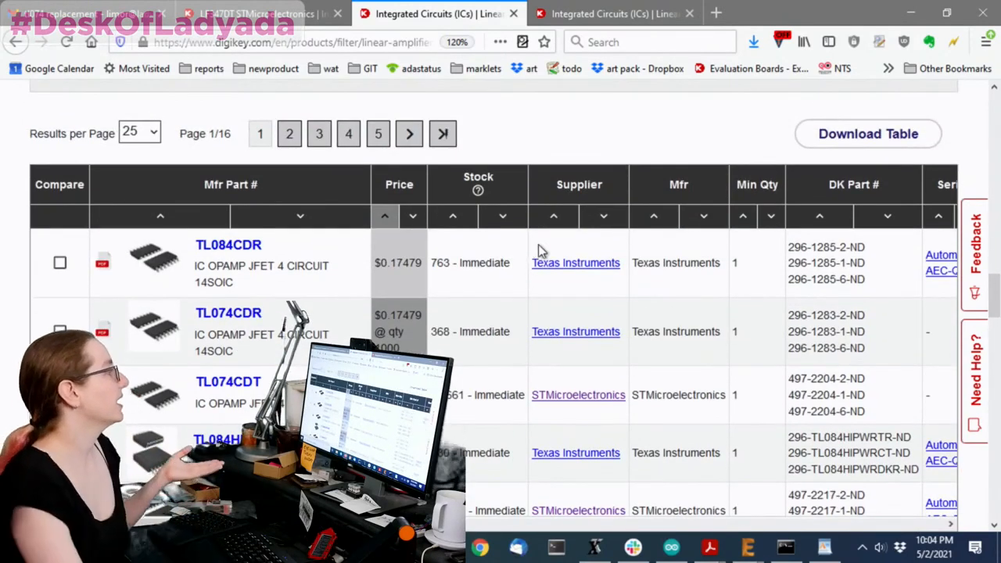
Sort the results by price ascending, putting TL084CDR first at $0.17479.
{"action": "double_click", "coordinate": [228, 244]}
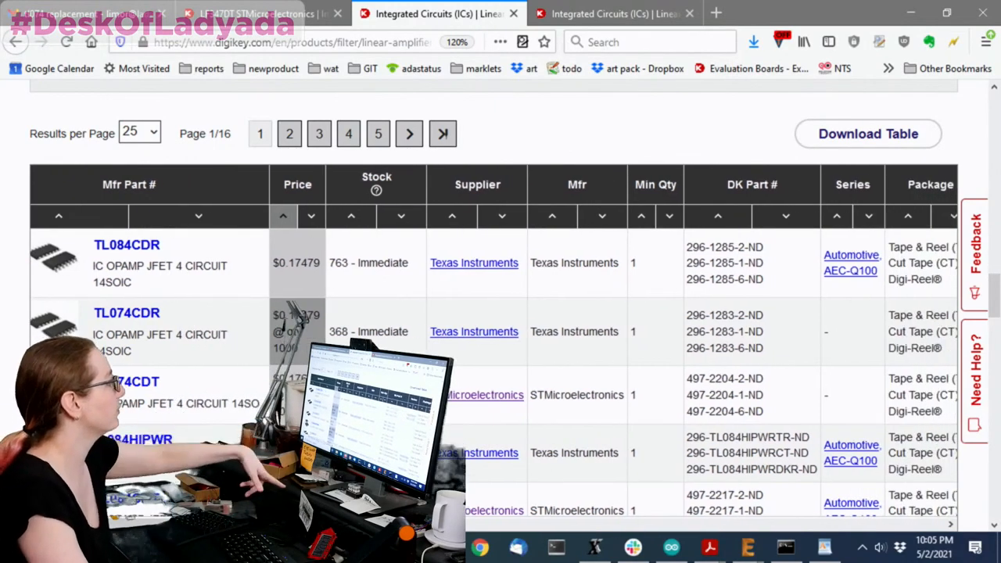
{"action": "scroll", "scroll_direction": "right", "scroll_amount": 3}
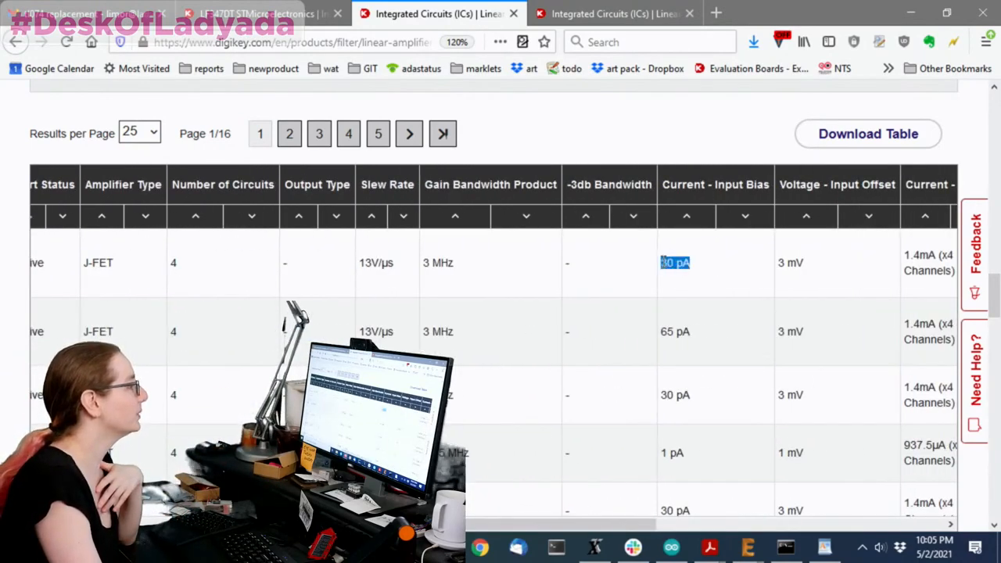
{"action": "scroll", "scroll_direction": "left", "scroll_amount": 3}
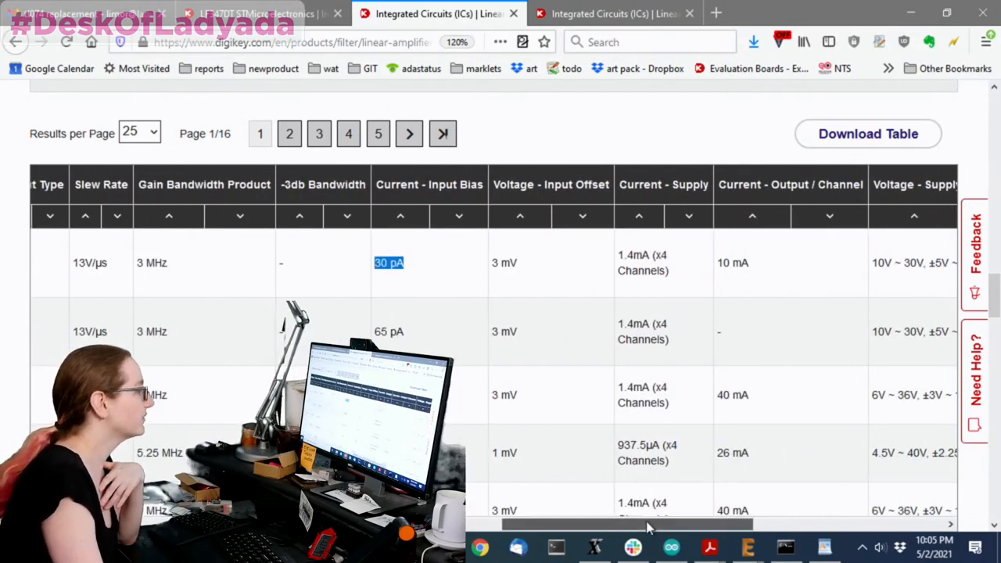
{"action": "scroll", "scroll_direction": "right", "scroll_amount": 3}
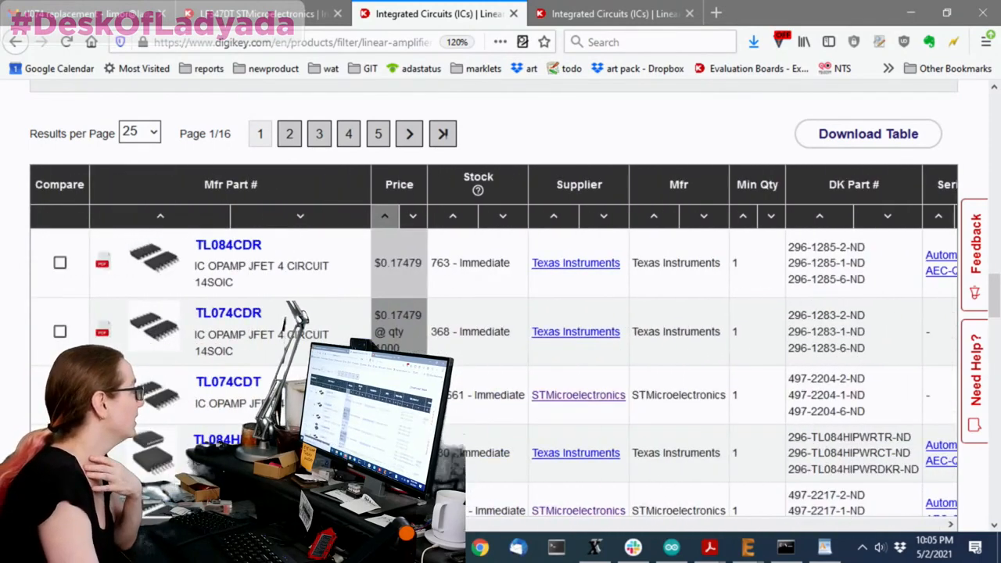
Scroll down the price-sorted results and open the STMicroelectronics LF347DT product page.
{"action": "scroll", "scroll_direction": "down", "scroll_amount": 3}
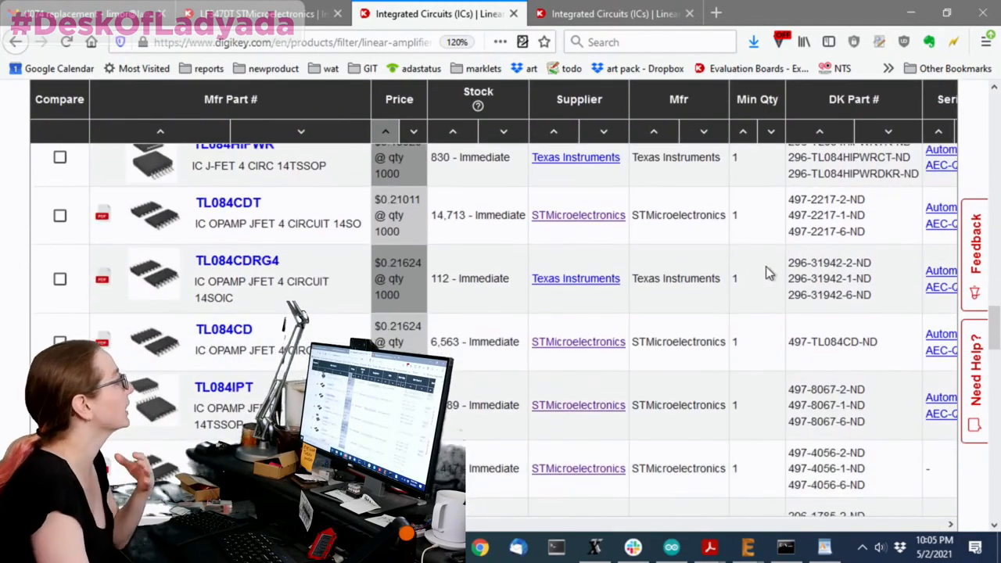
{"action": "scroll", "scroll_direction": "down", "scroll_amount": 3}
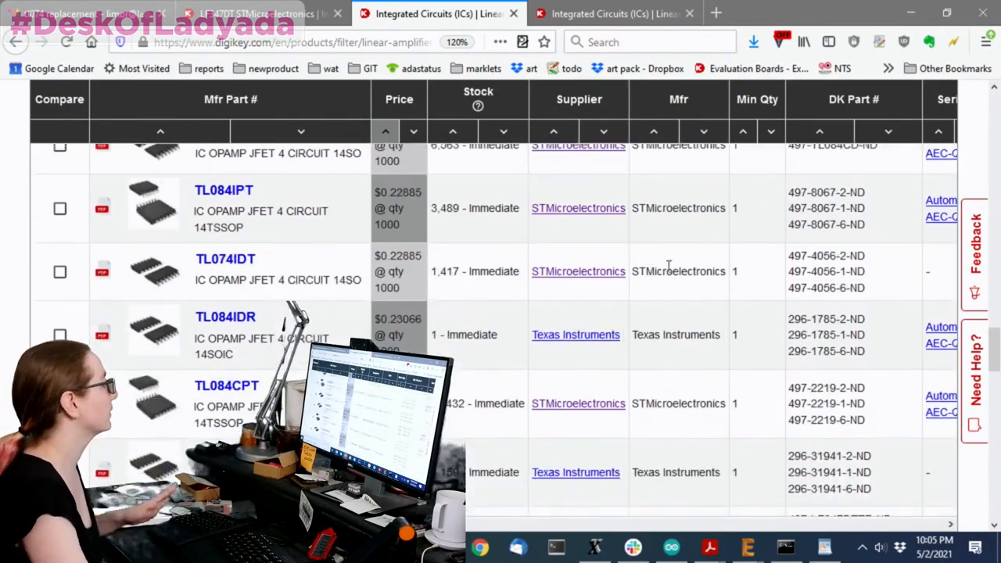
{"action": "scroll", "scroll_direction": "down", "scroll_amount": 3}
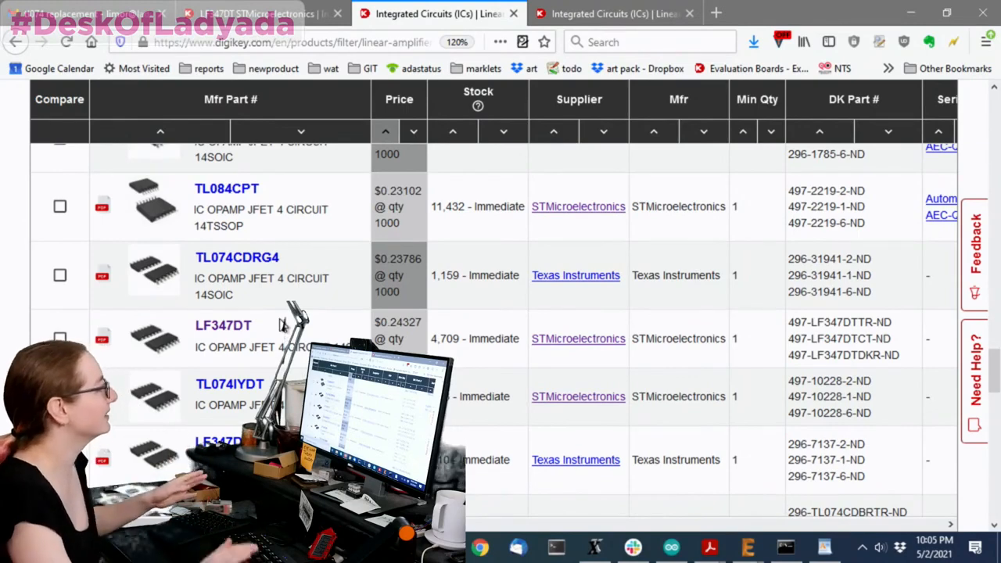
{"action": "scroll", "scroll_direction": "down", "scroll_amount": 3}
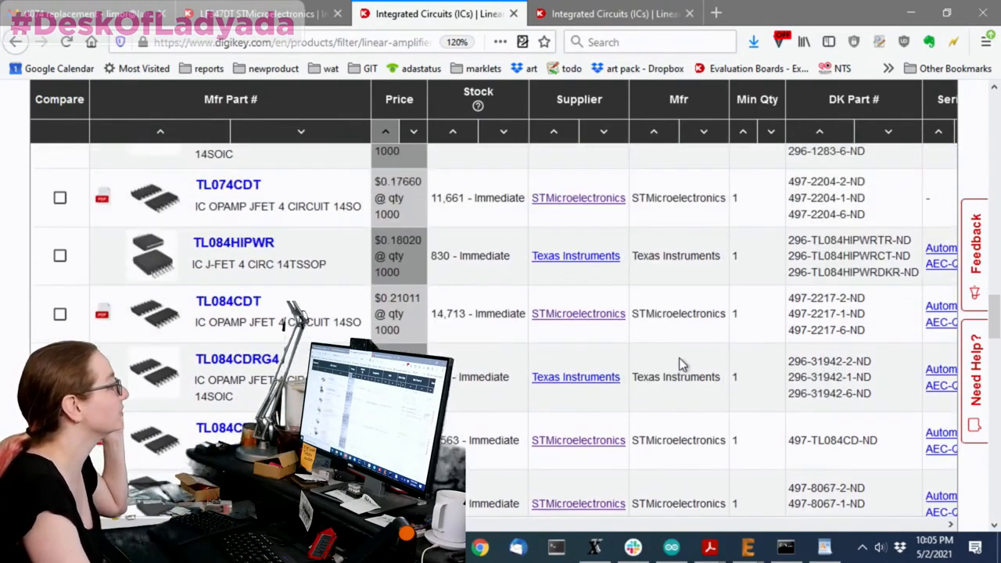
{"action": "mouse_move", "coordinate": [588, 294]}
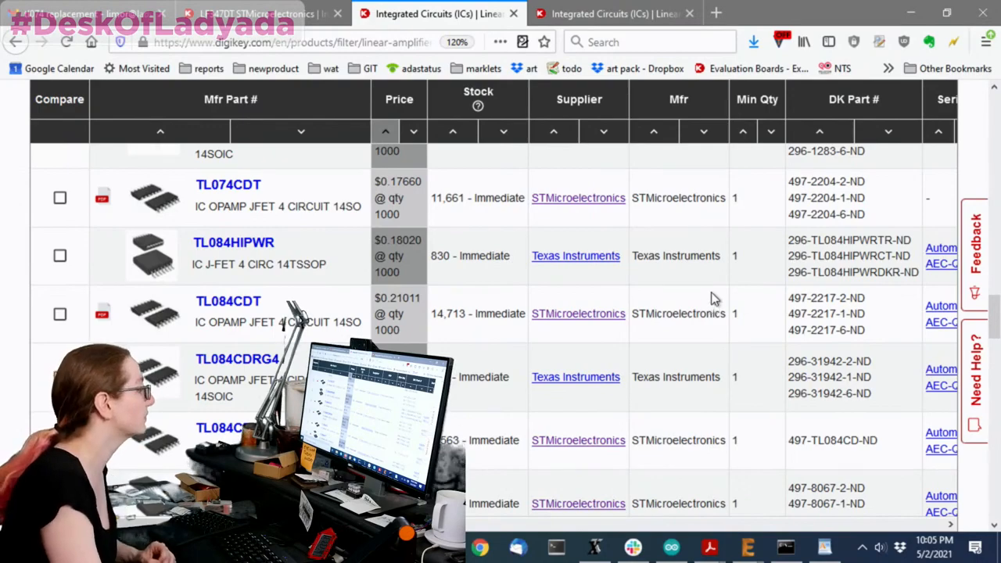
{"action": "scroll", "scroll_direction": "down", "scroll_amount": 3}
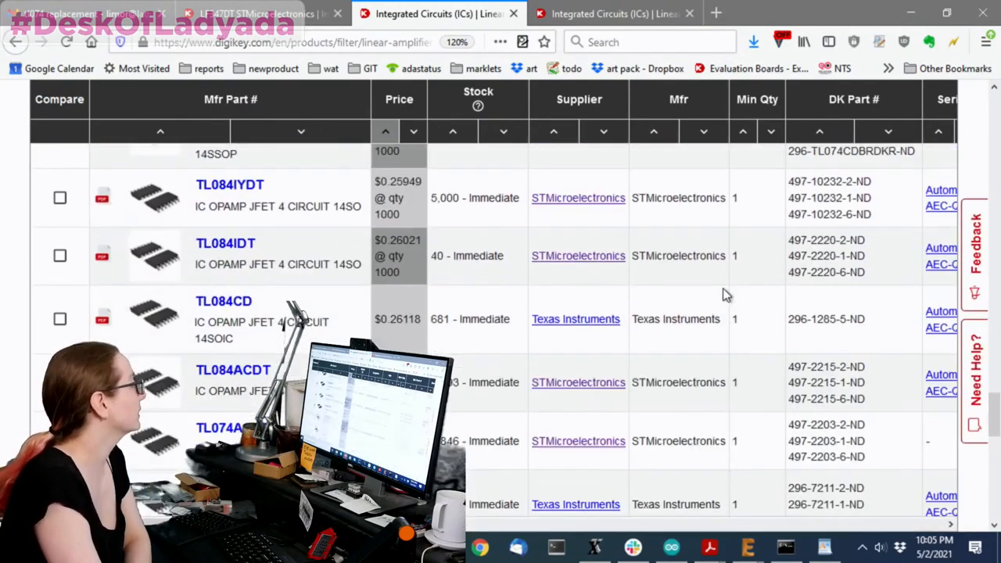
{"action": "scroll", "scroll_direction": "down", "scroll_amount": 3}
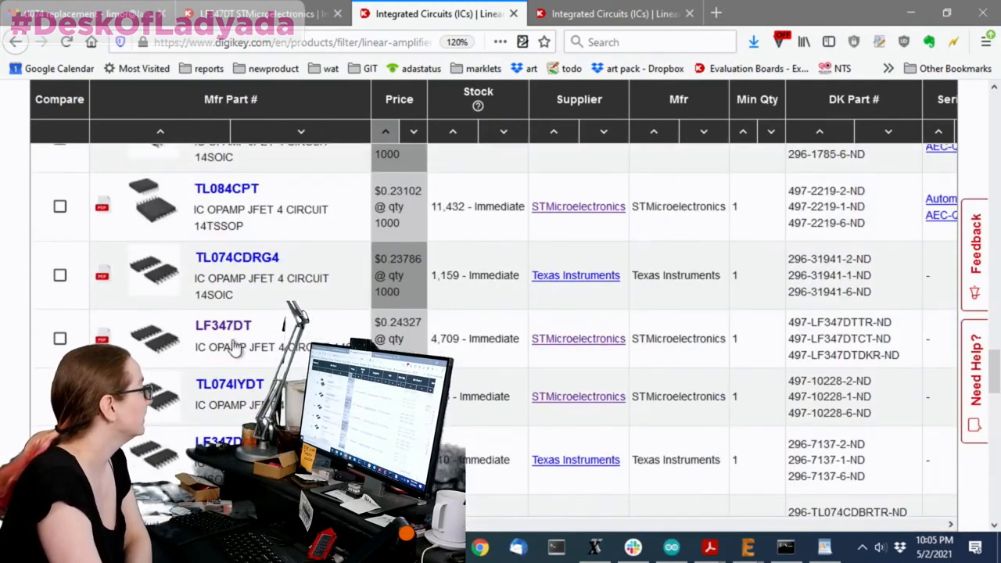
{"action": "left_click", "coordinate": [222, 323]}
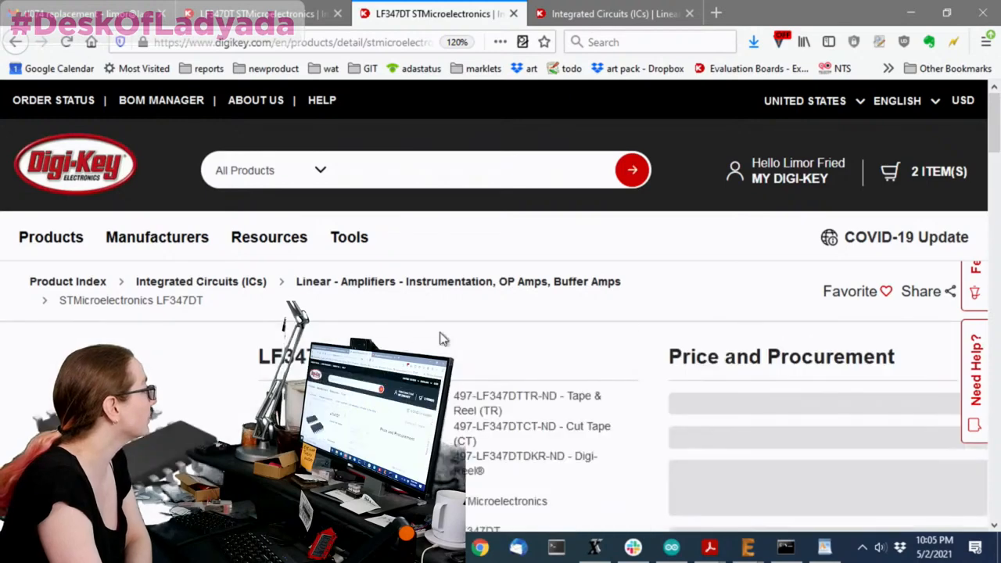
Review the LF347DT specifications and open its LFx47 datasheet from Documents & Media.
{"action": "scroll", "scroll_direction": "down", "scroll_amount": 3}
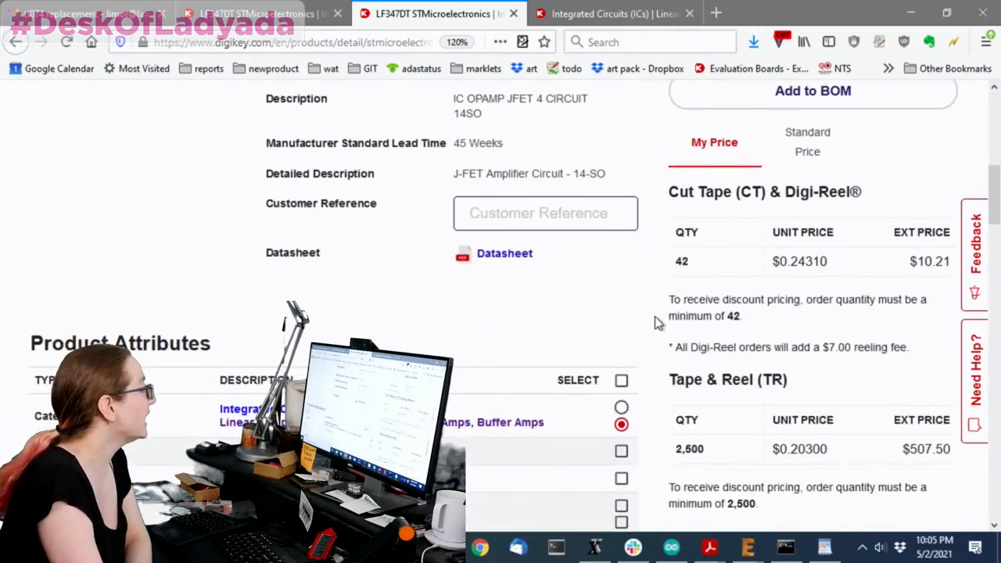
{"action": "scroll", "scroll_direction": "down", "scroll_amount": 3}
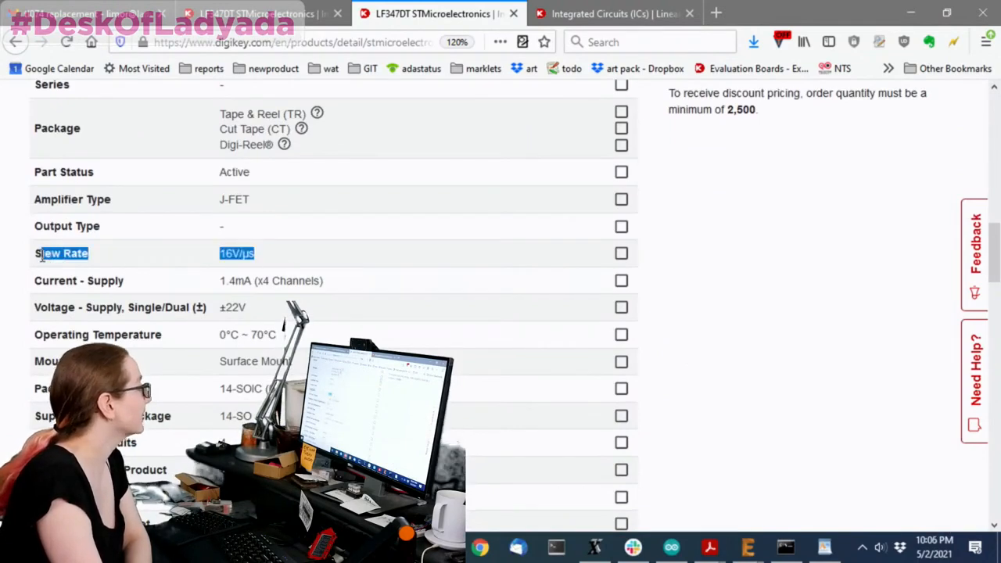
{"action": "scroll", "scroll_direction": "down", "scroll_amount": 3}
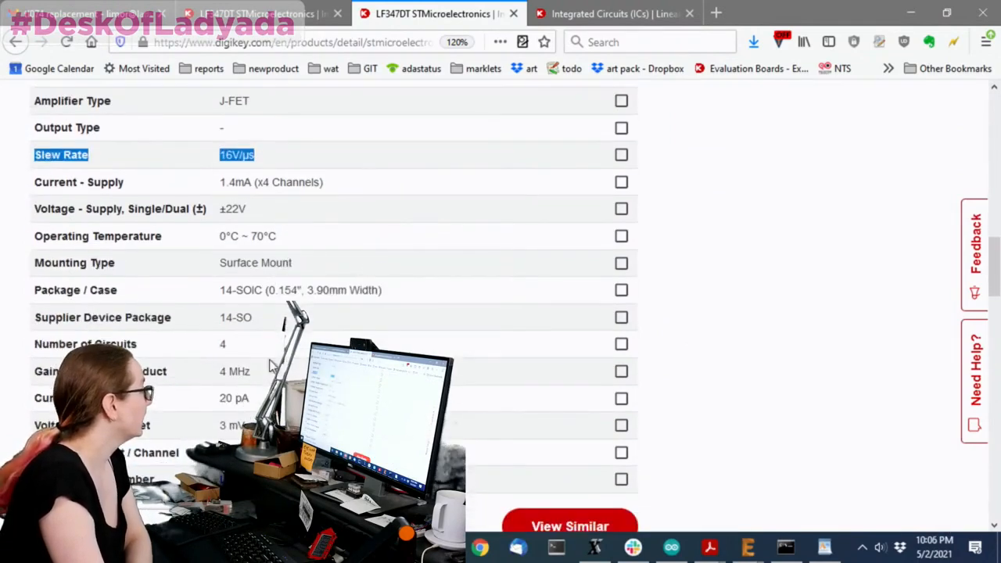
{"action": "scroll", "scroll_direction": "down", "scroll_amount": 3}
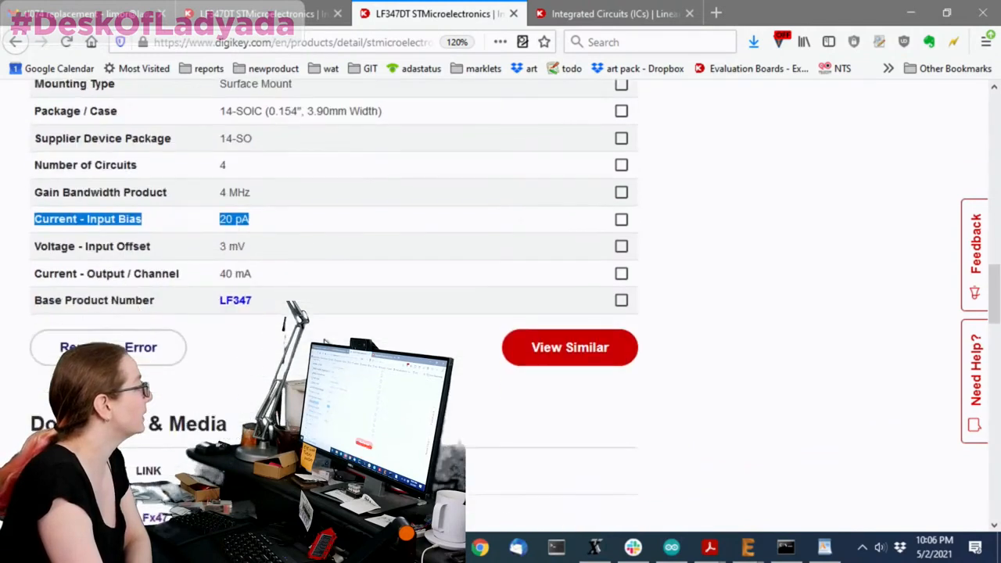
{"action": "scroll", "scroll_direction": "down", "scroll_amount": 3}
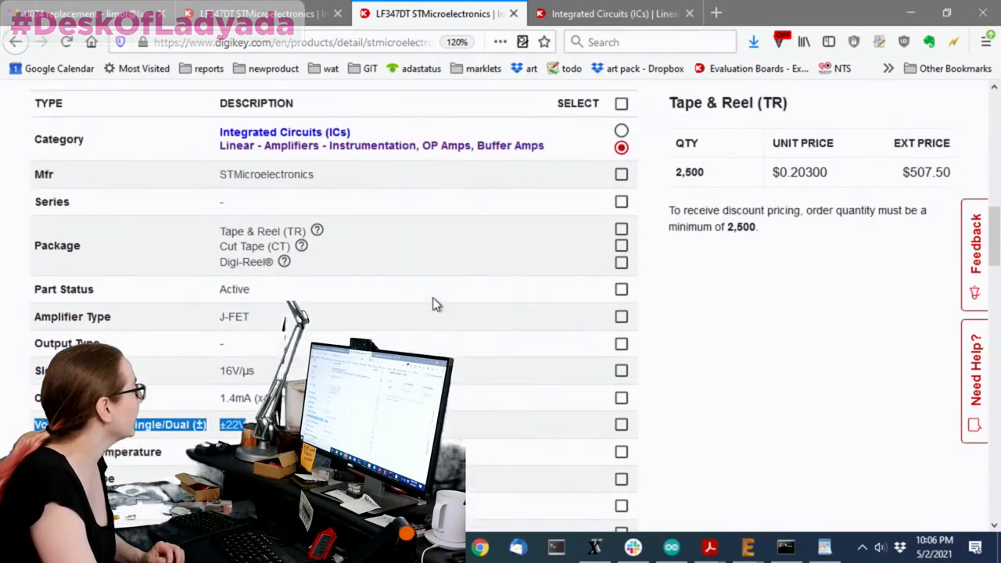
{"action": "scroll", "scroll_direction": "down", "scroll_amount": 3}
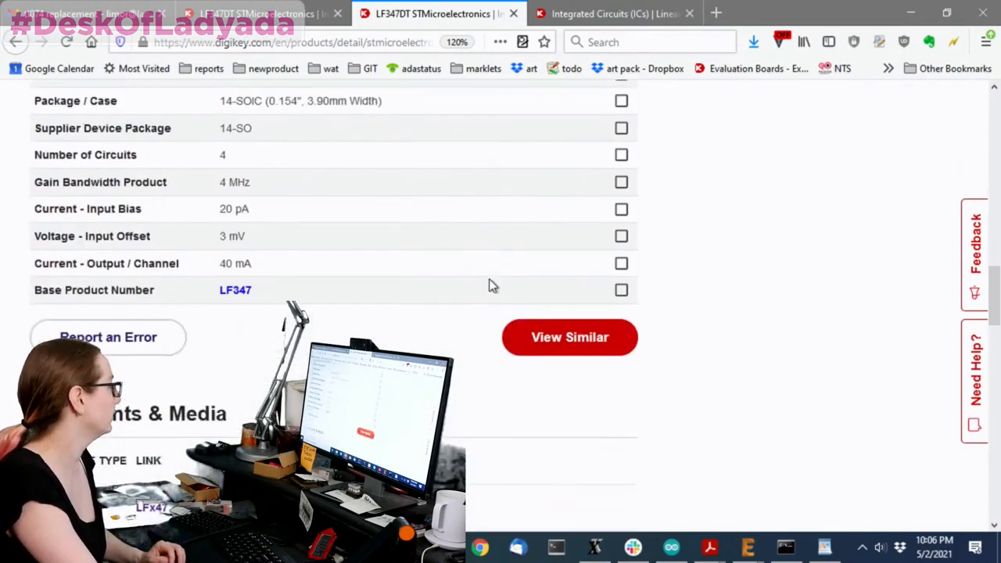
{"action": "scroll", "scroll_direction": "down", "scroll_amount": 3}
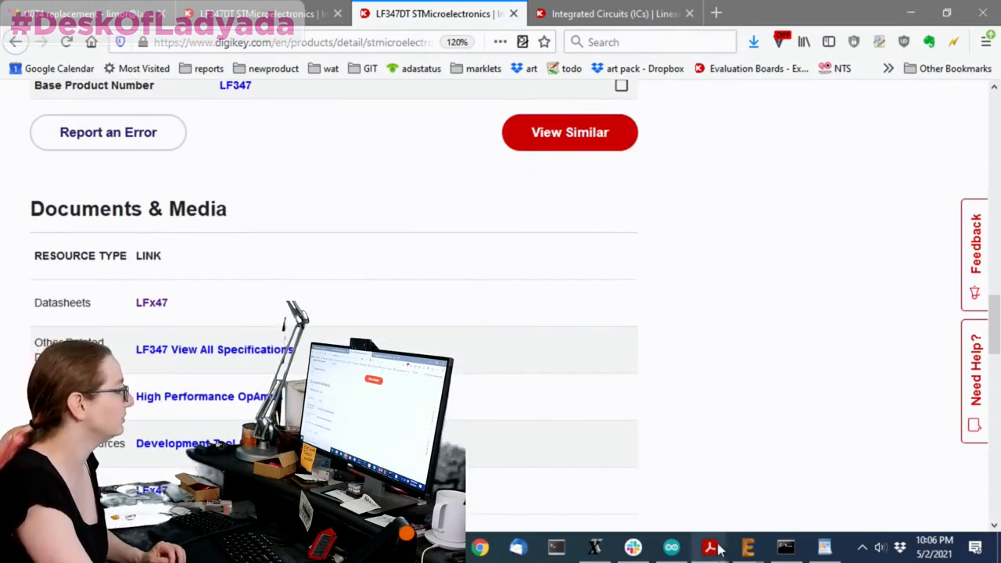
{"action": "left_click", "coordinate": [152, 303]}
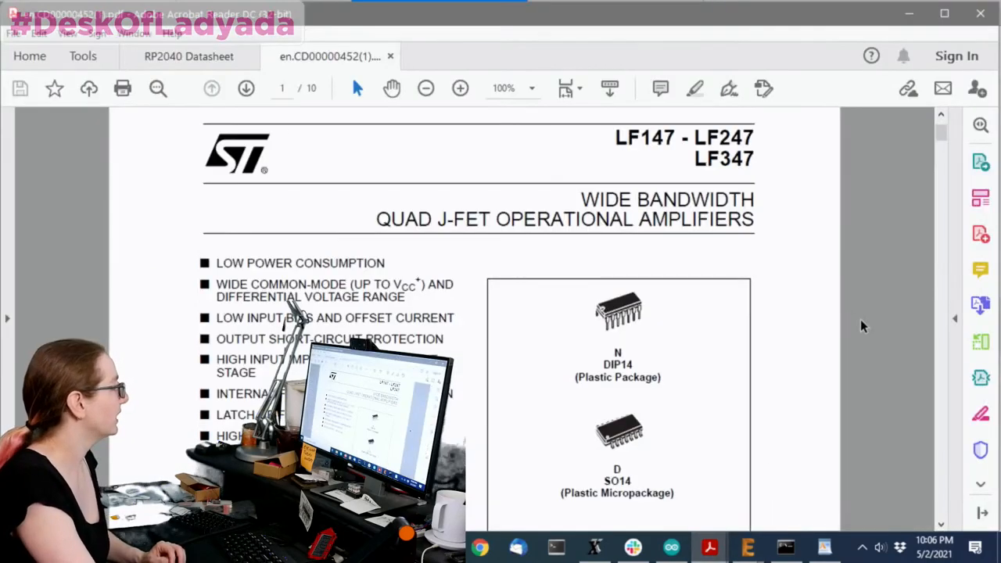
Read the LF147/LF247/LF347 datasheet through the electrical characteristics tables.
{"action": "scroll", "scroll_direction": "down", "scroll_amount": 3}
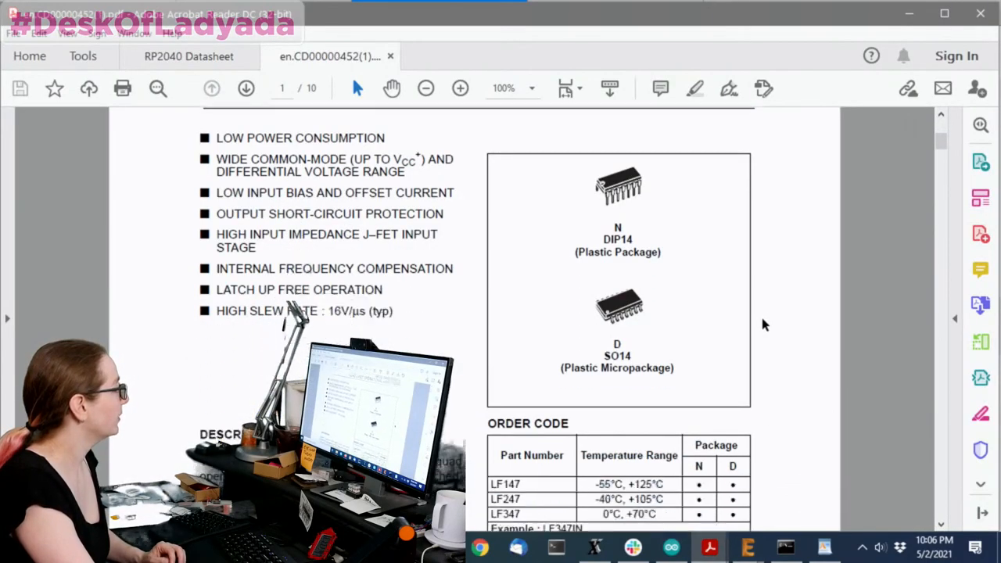
{"action": "scroll", "scroll_direction": "down", "scroll_amount": 3}
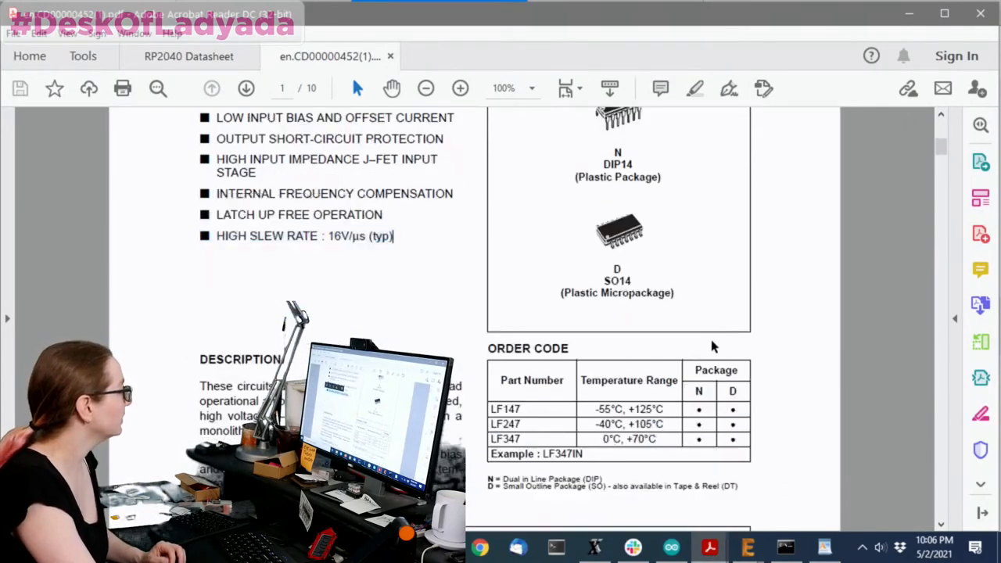
{"action": "scroll", "scroll_direction": "down", "scroll_amount": 3}
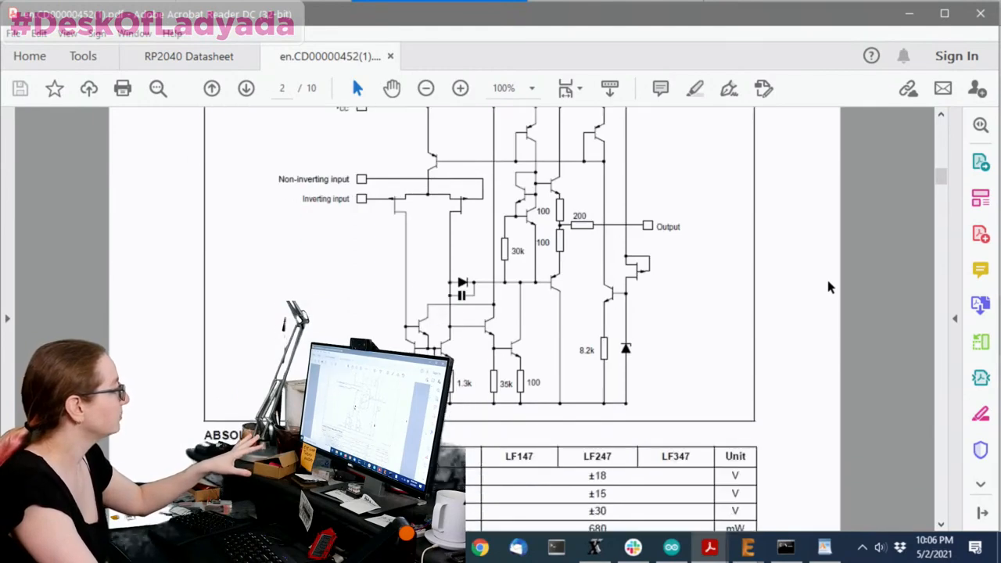
{"action": "scroll", "scroll_direction": "down", "scroll_amount": 3}
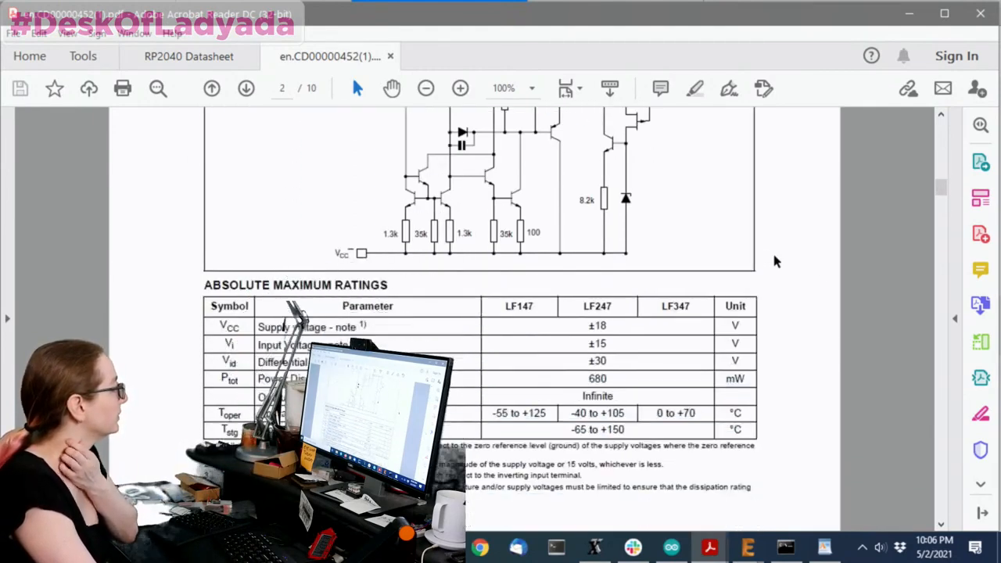
{"action": "scroll", "scroll_direction": "down", "scroll_amount": 3}
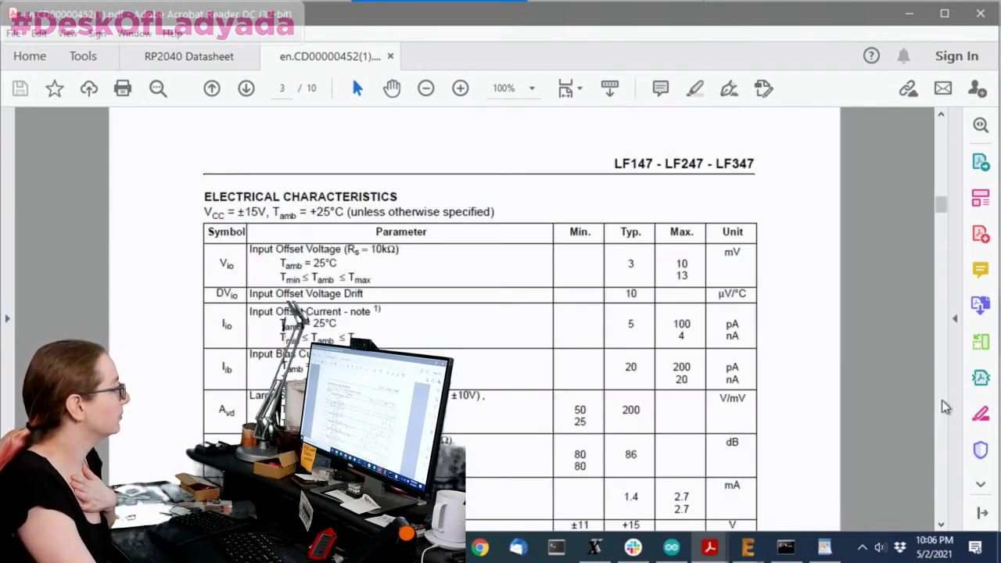
{"action": "scroll", "scroll_direction": "down", "scroll_amount": 3}
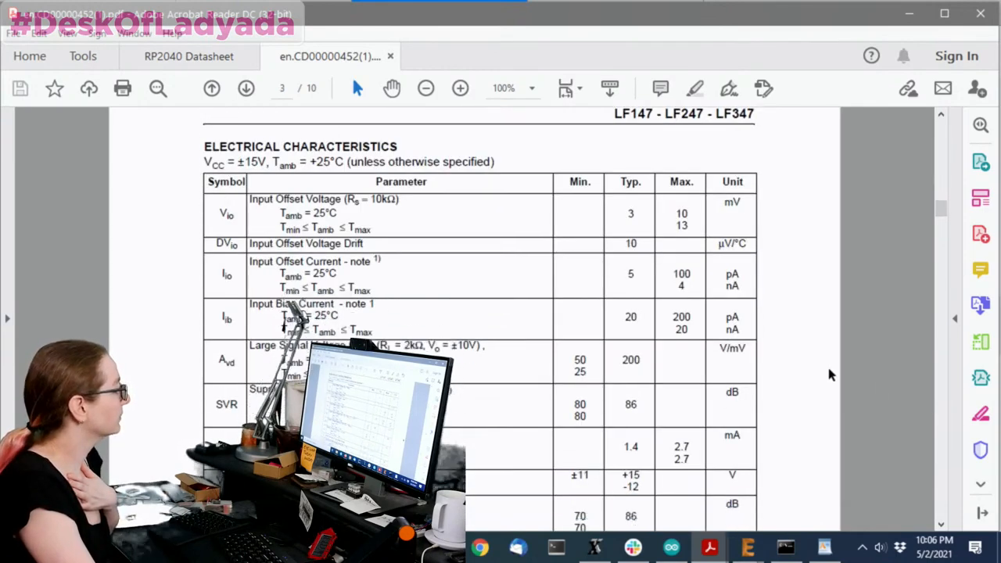
{"action": "scroll", "scroll_direction": "down", "scroll_amount": 3}
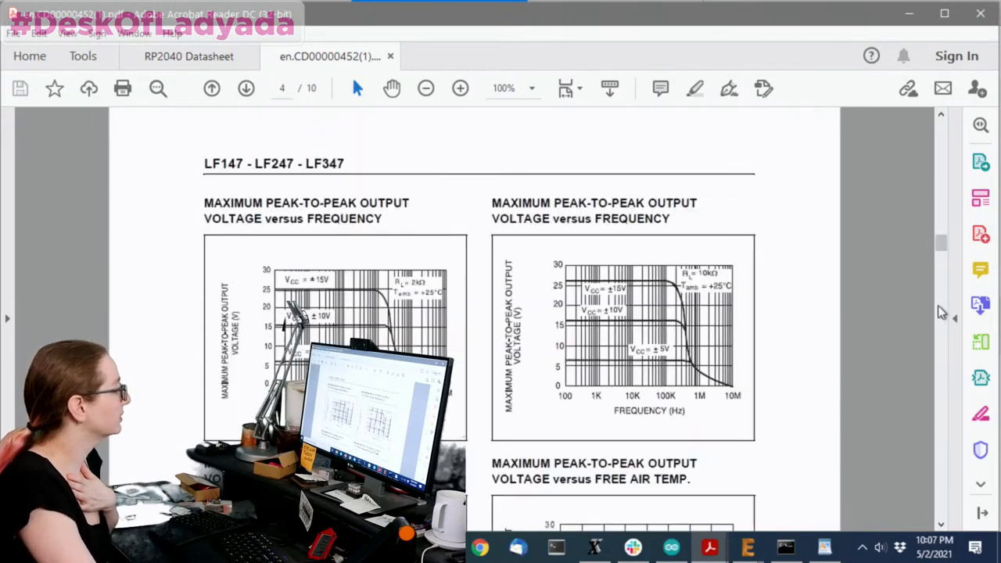
{"action": "scroll", "scroll_direction": "down", "scroll_amount": 3}
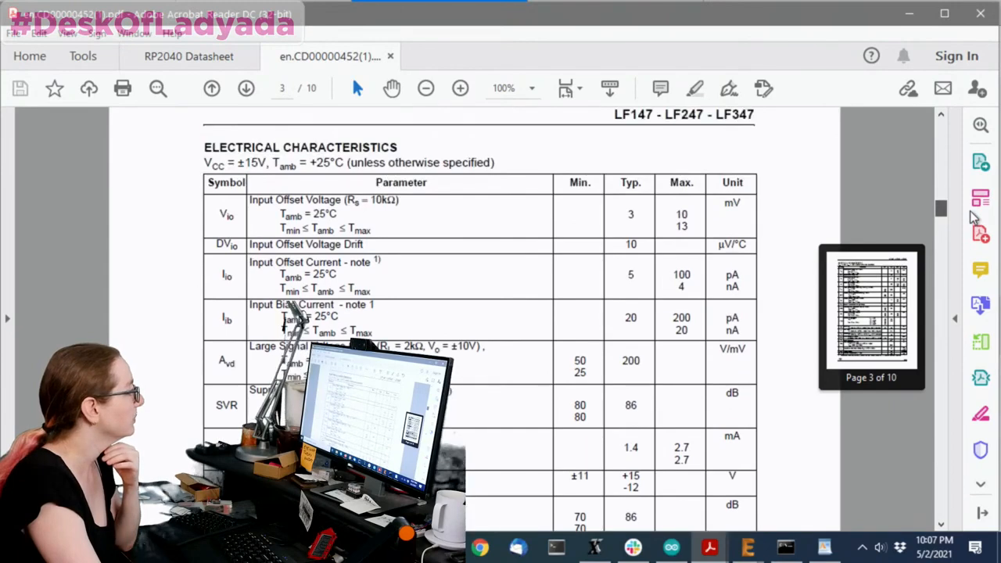
{"action": "scroll", "scroll_direction": "down", "scroll_amount": 3}
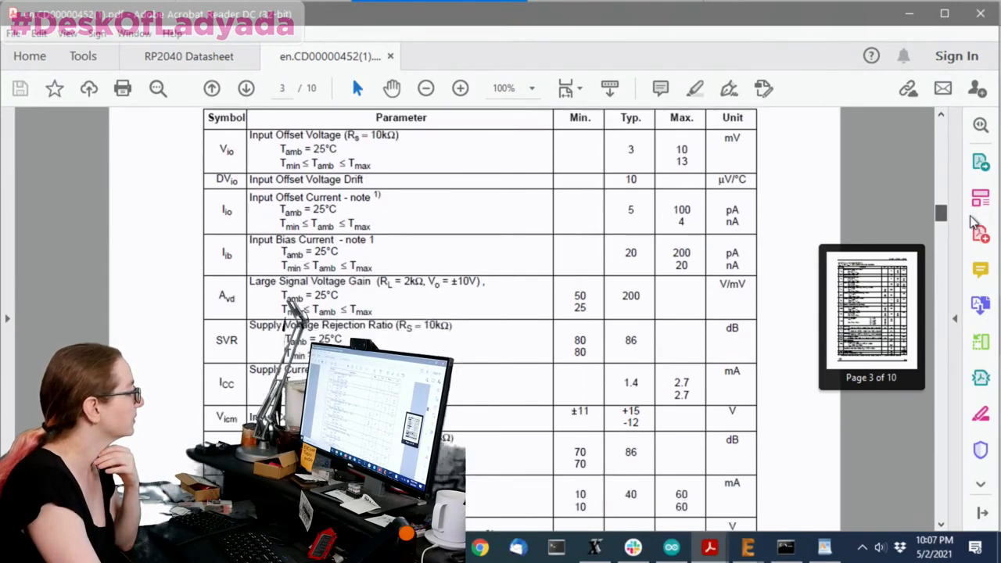
{"action": "scroll", "scroll_direction": "down", "scroll_amount": 3}
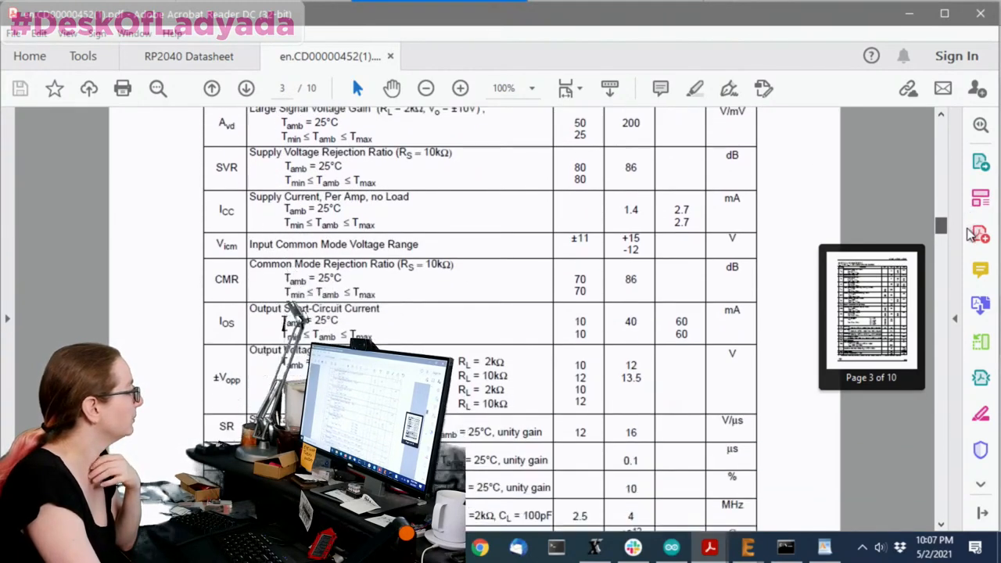
Continue through the performance graphs and application circuits, then return to the product page.
{"action": "scroll", "scroll_direction": "down", "scroll_amount": 3}
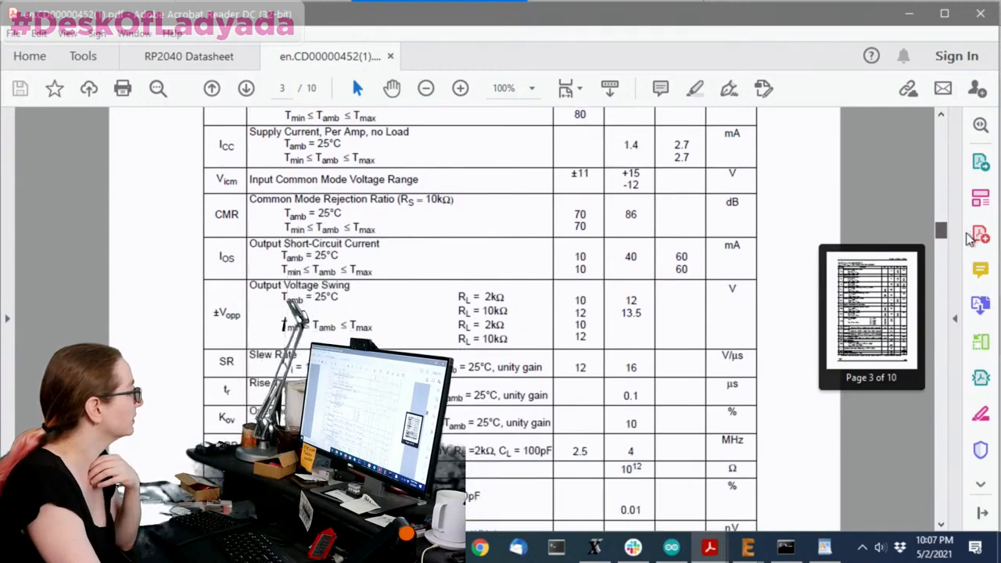
{"action": "scroll", "scroll_direction": "down", "scroll_amount": 3}
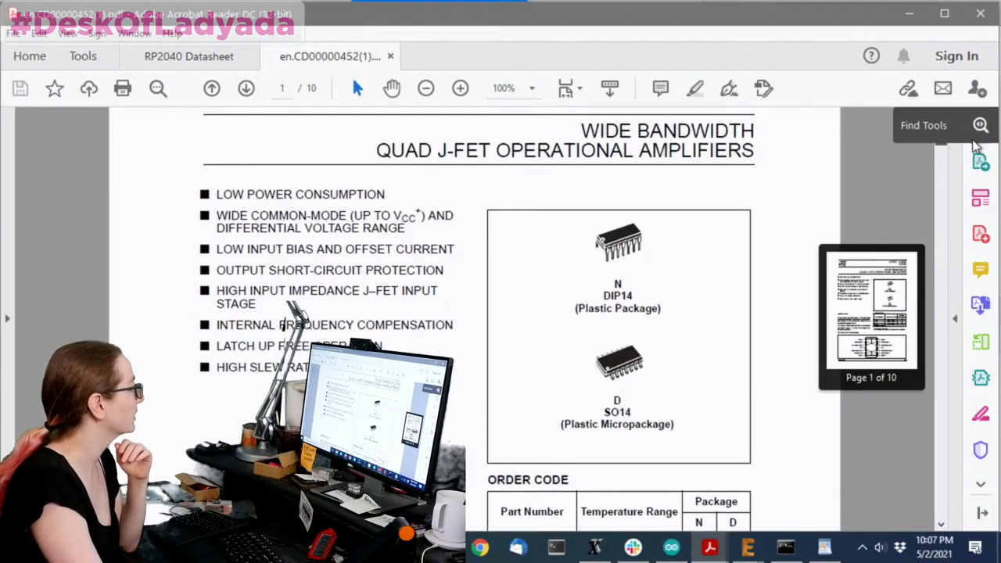
{"action": "scroll", "scroll_direction": "down", "scroll_amount": 3}
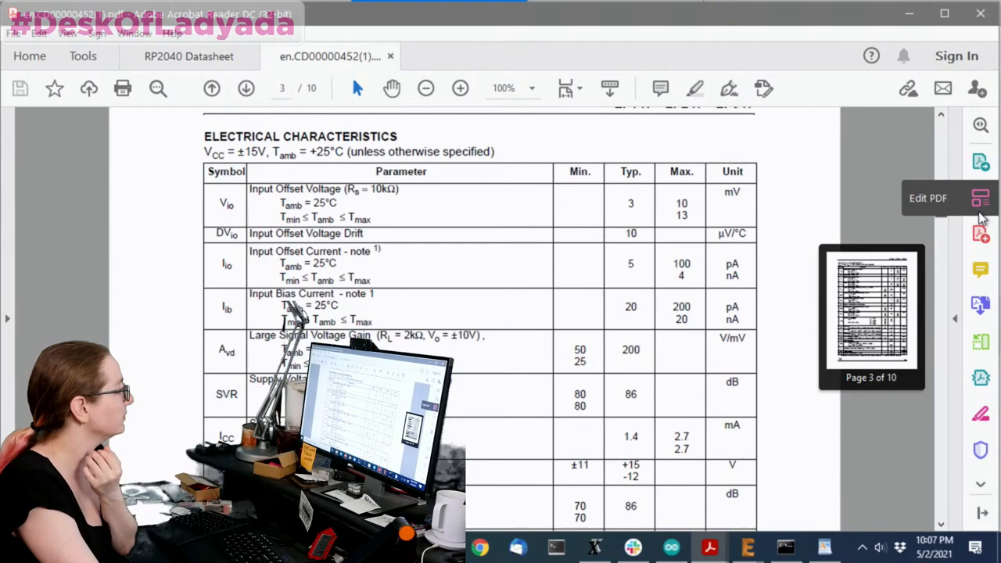
{"action": "scroll", "scroll_direction": "down", "scroll_amount": 3}
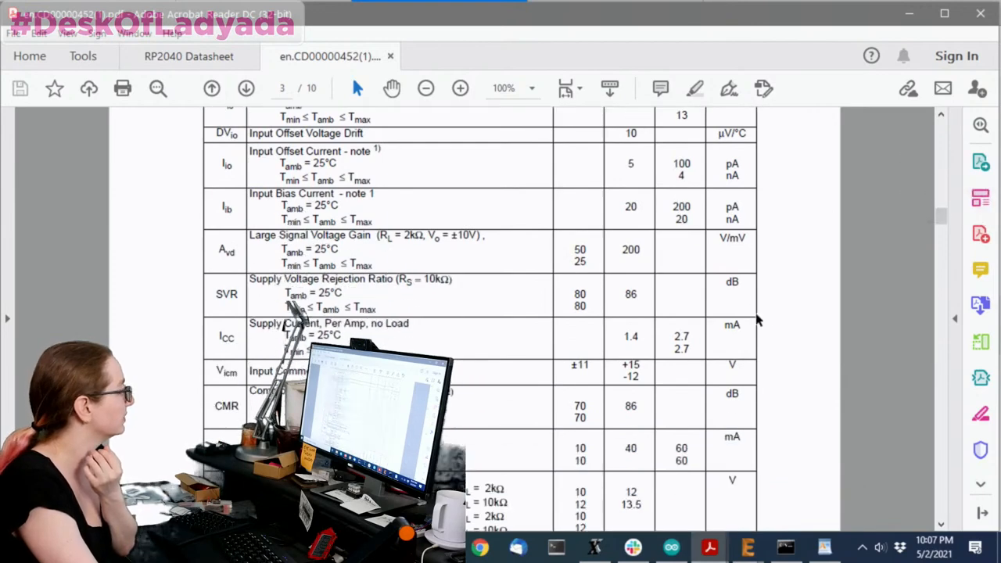
{"action": "scroll", "scroll_direction": "down", "scroll_amount": 3}
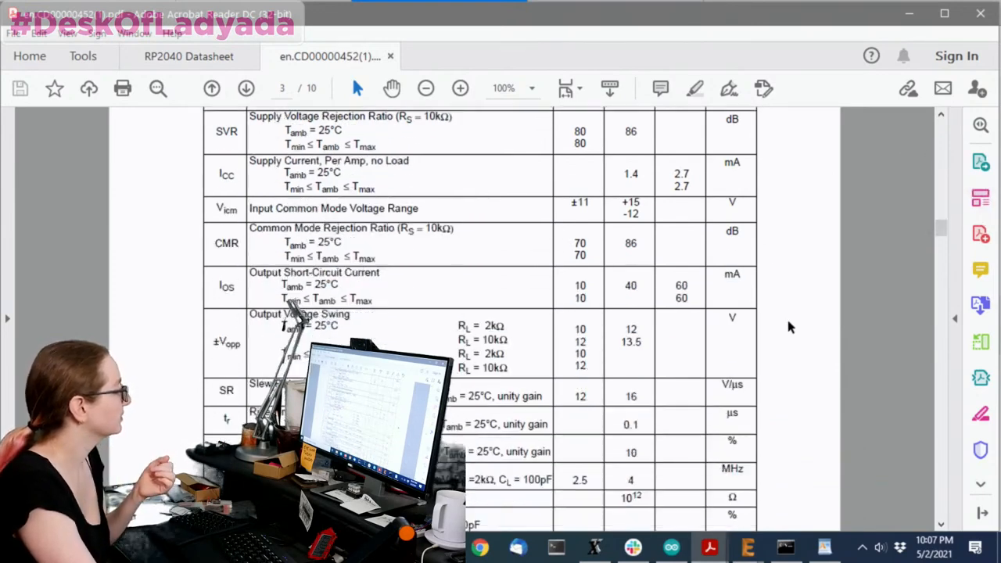
{"action": "scroll", "scroll_direction": "down", "scroll_amount": 3}
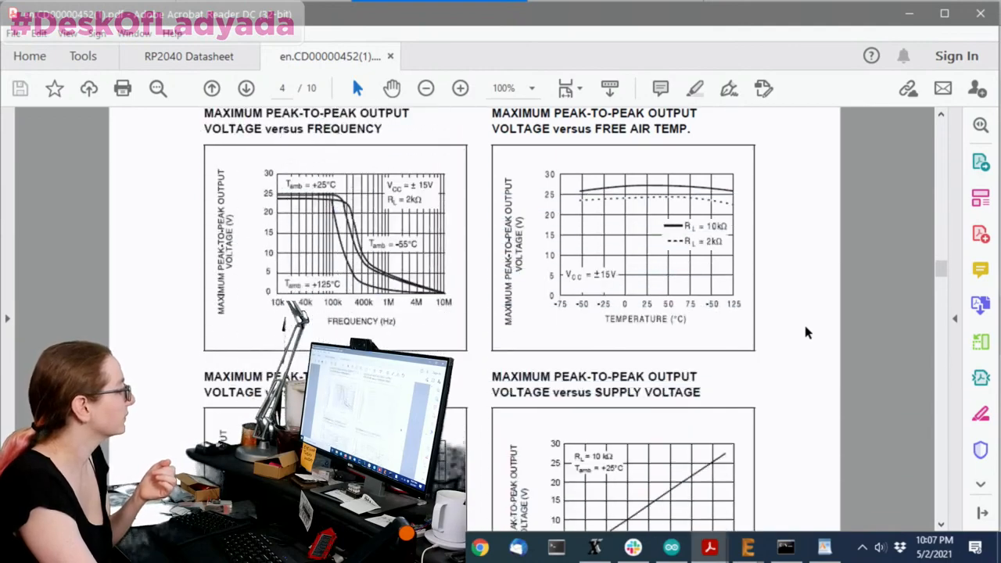
{"action": "scroll", "scroll_direction": "down", "scroll_amount": 3}
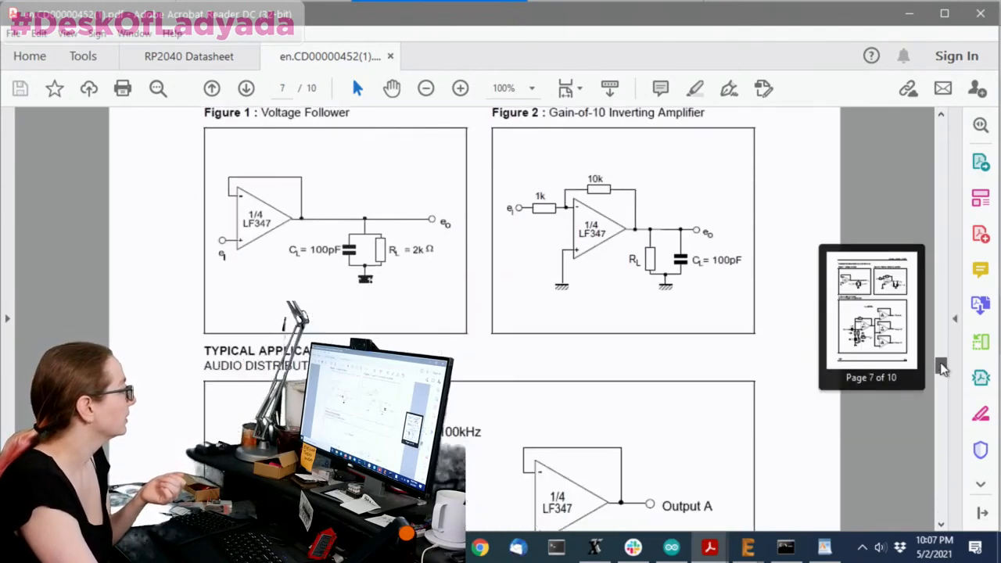
{"action": "scroll", "scroll_direction": "down", "scroll_amount": 3}
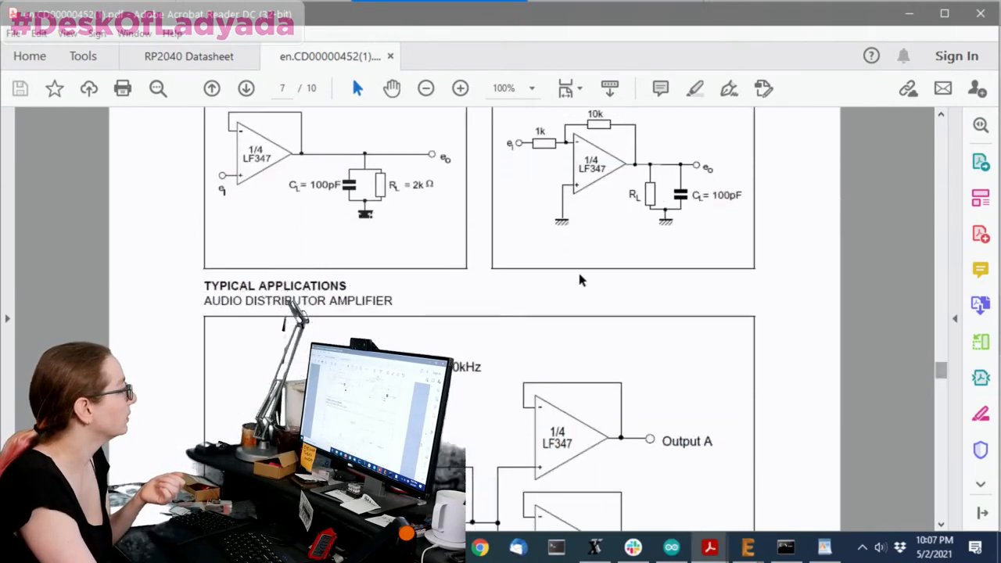
{"action": "scroll", "scroll_direction": "down", "scroll_amount": 3}
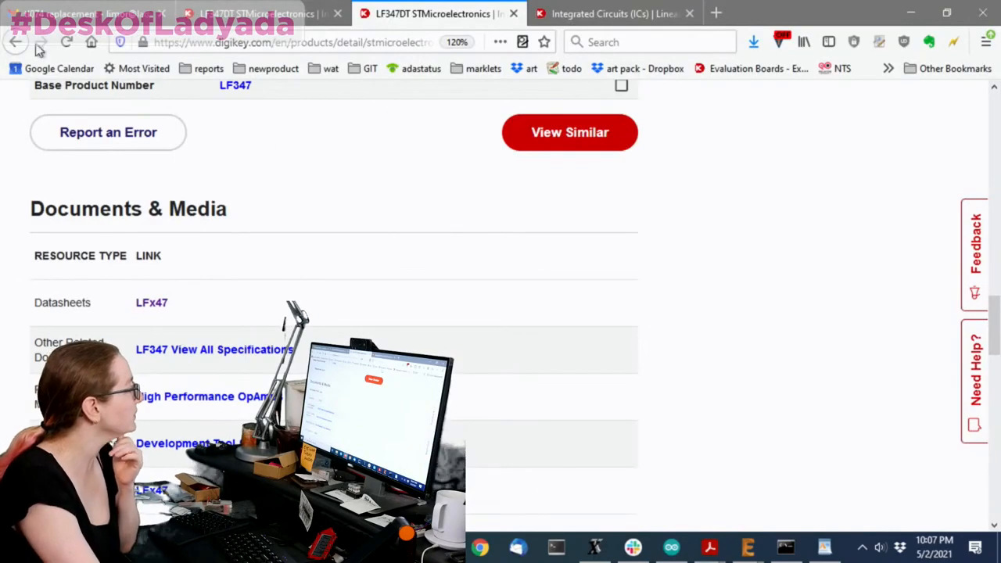
Go back to the price-sorted results and review entries past LF347D and NCS20034 to the ~$0.45 BU7487 parts.
{"action": "left_click", "coordinate": [570, 132]}
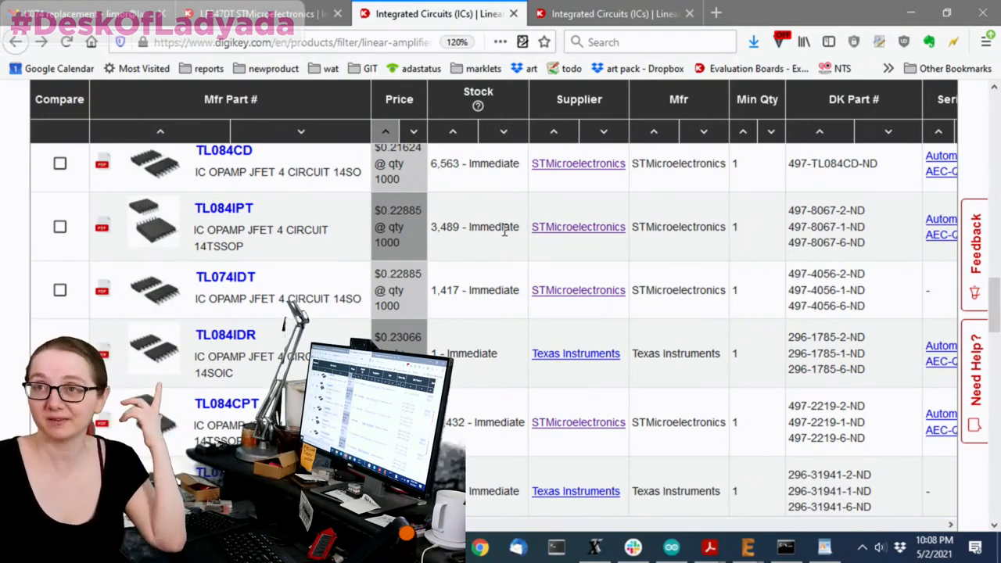
{"action": "scroll", "scroll_direction": "down", "scroll_amount": 3}
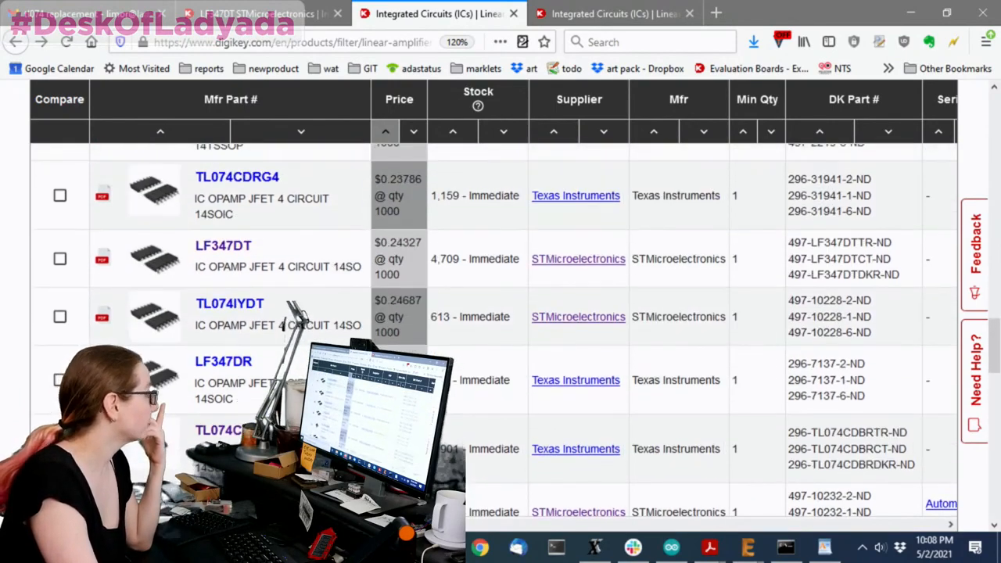
{"action": "scroll", "scroll_direction": "down", "scroll_amount": 3}
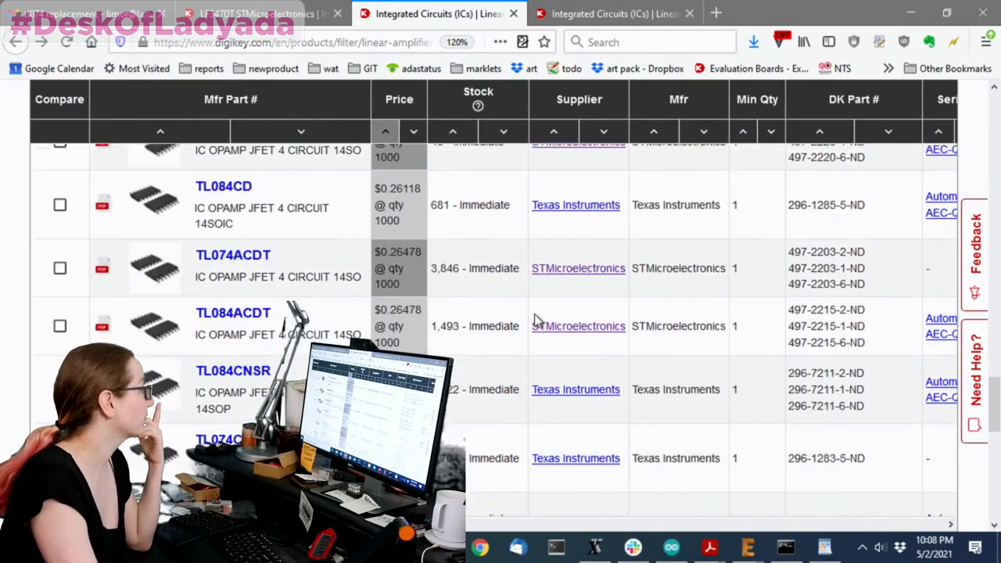
{"action": "scroll", "scroll_direction": "down", "scroll_amount": 3}
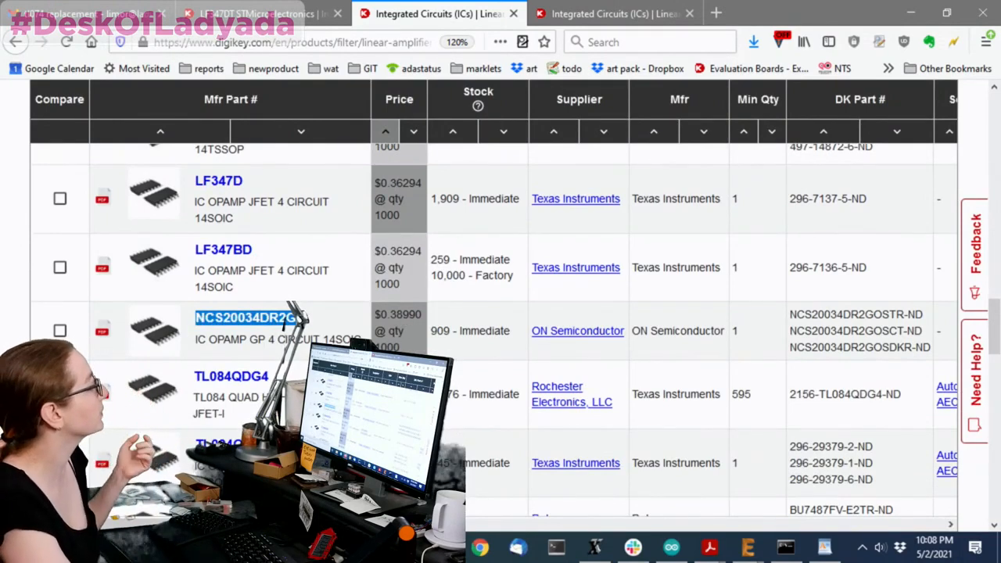
{"action": "scroll", "scroll_direction": "down", "scroll_amount": 3}
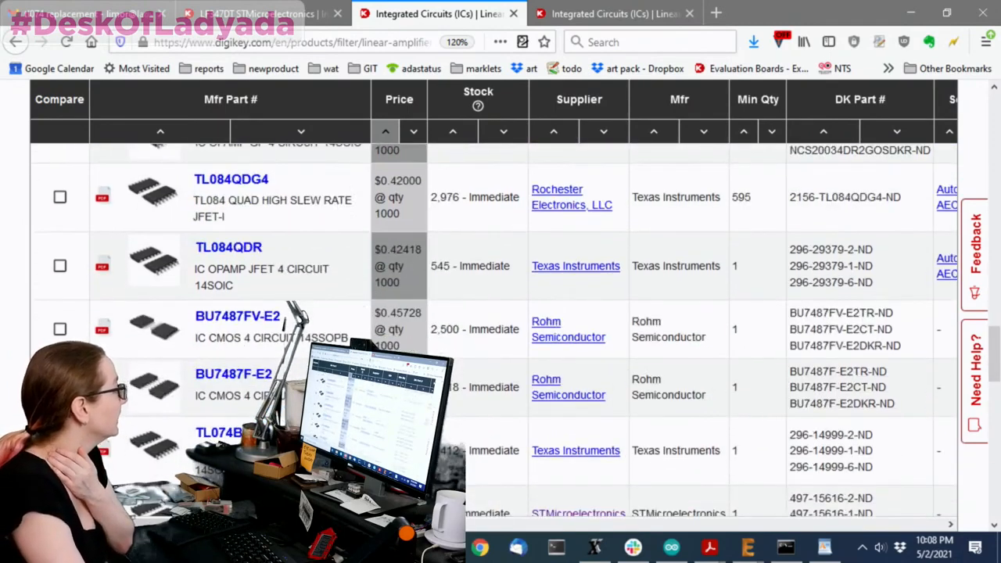